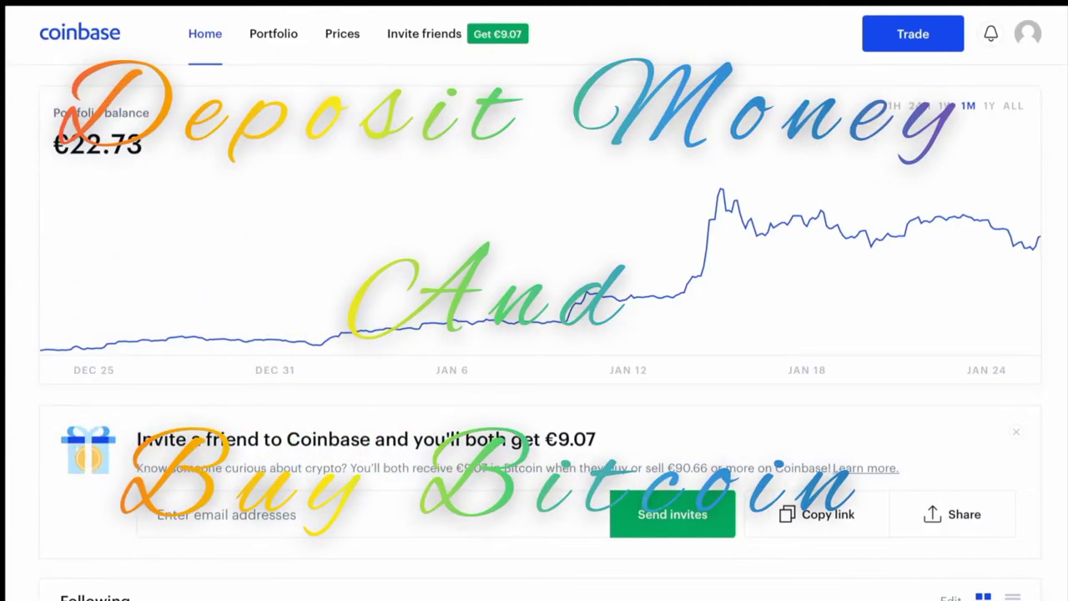
Step: Scroll the home page down to the Your Portfolio list of wallets
scroll("down", 3)
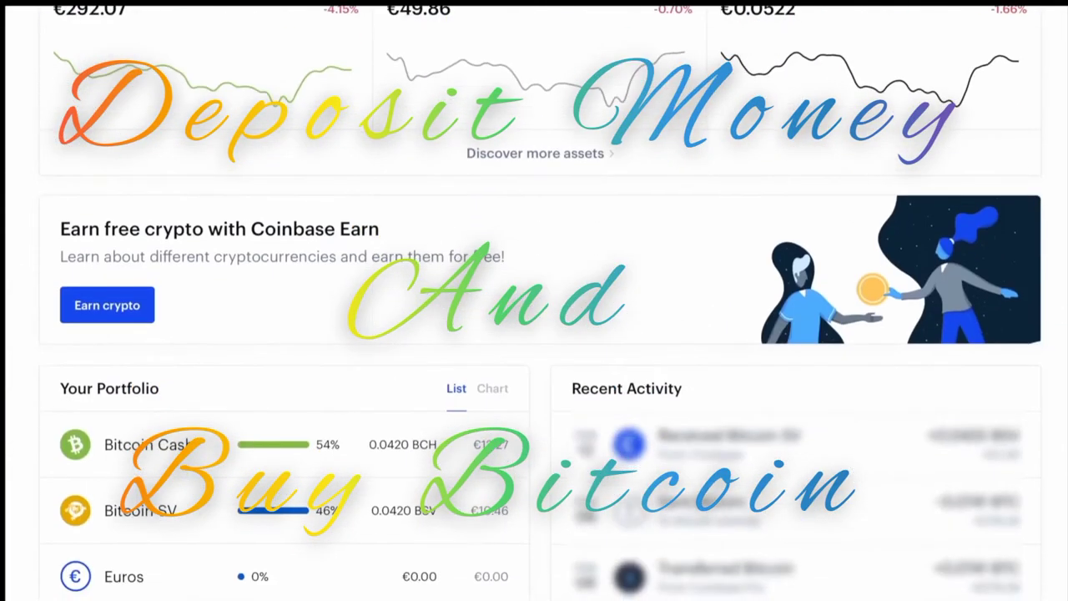
scroll("down", 3)
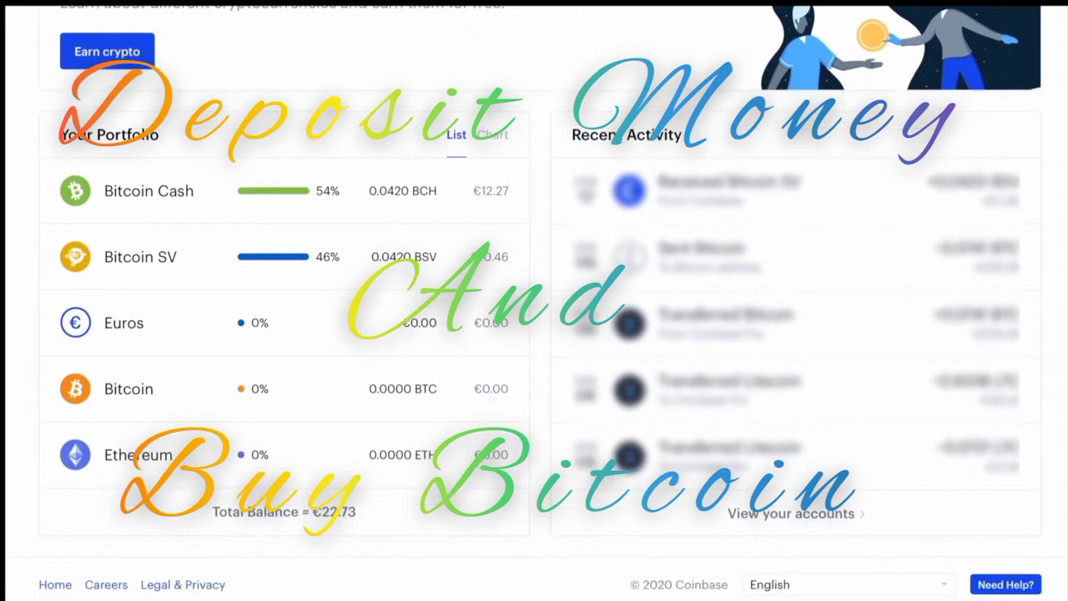
mouse_move(143, 336)
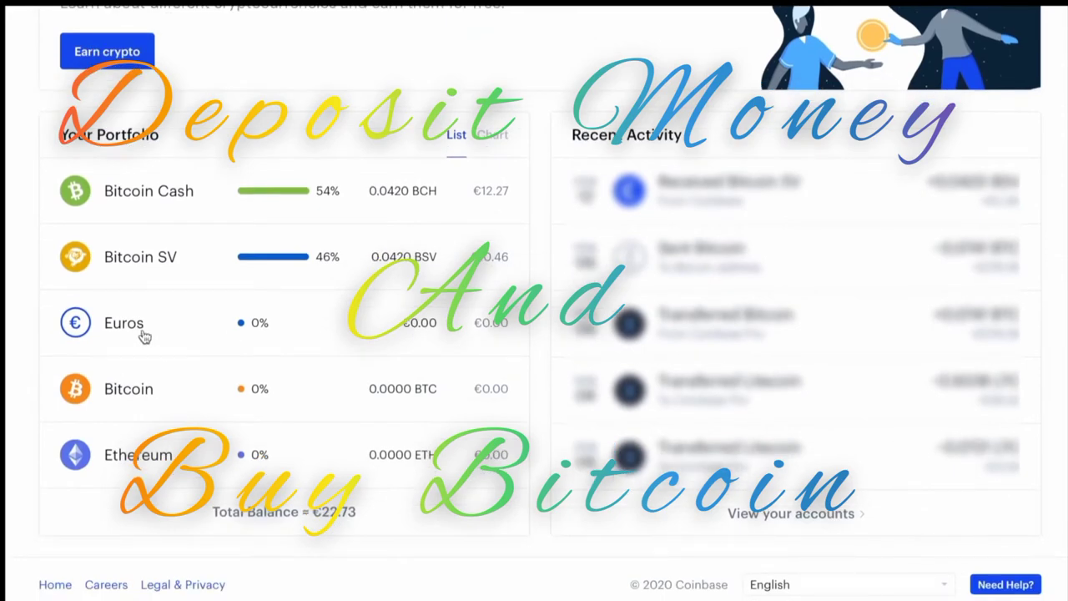
Step: Open the Euros wallet from the portfolio and start a EUR deposit into it
left_click(124, 324)
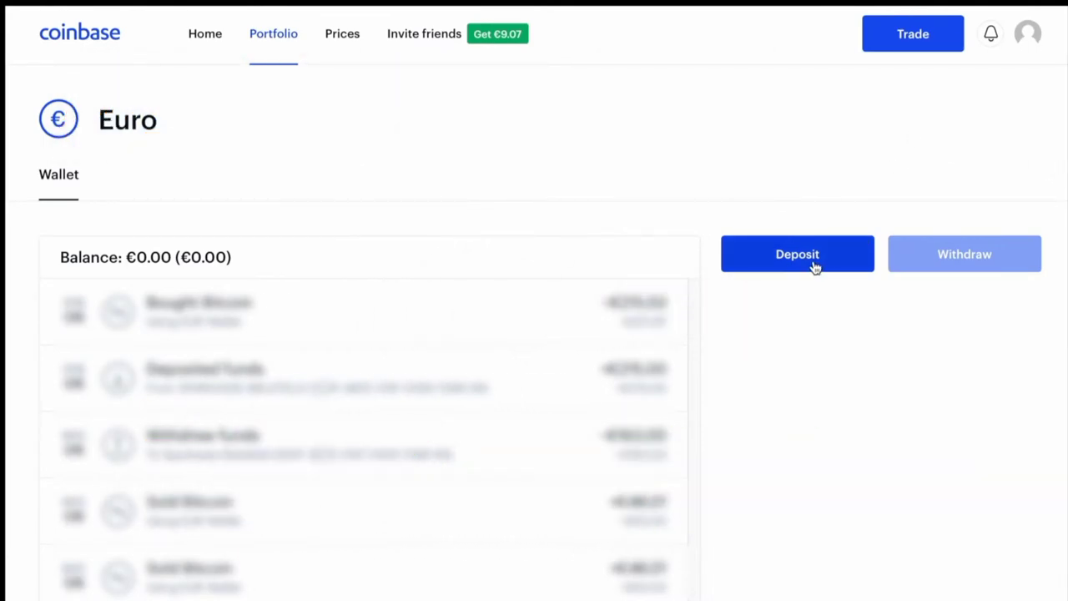
left_click(798, 254)
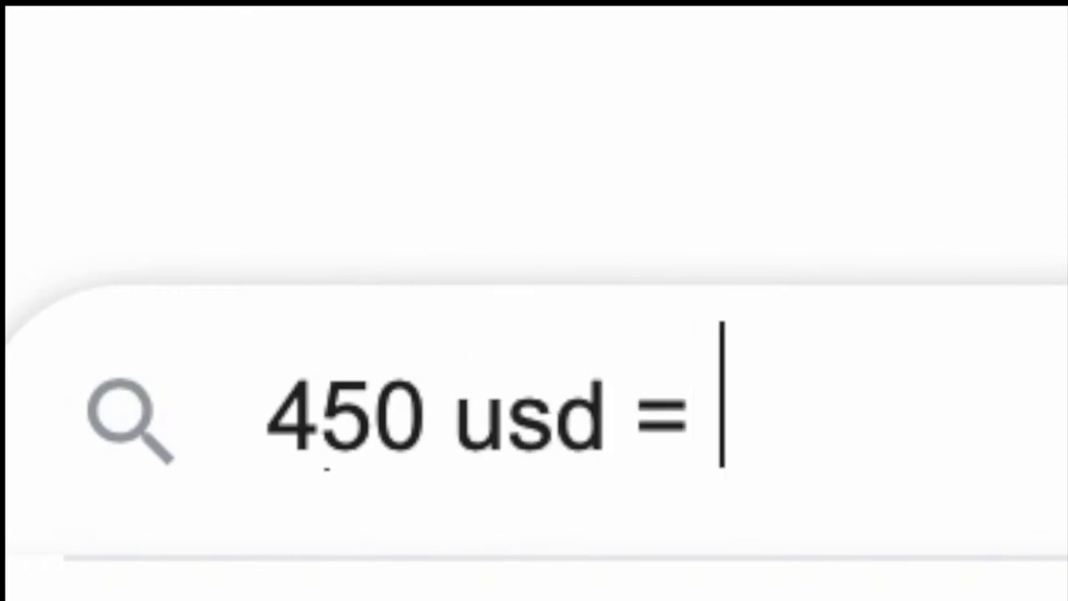
key("Return")
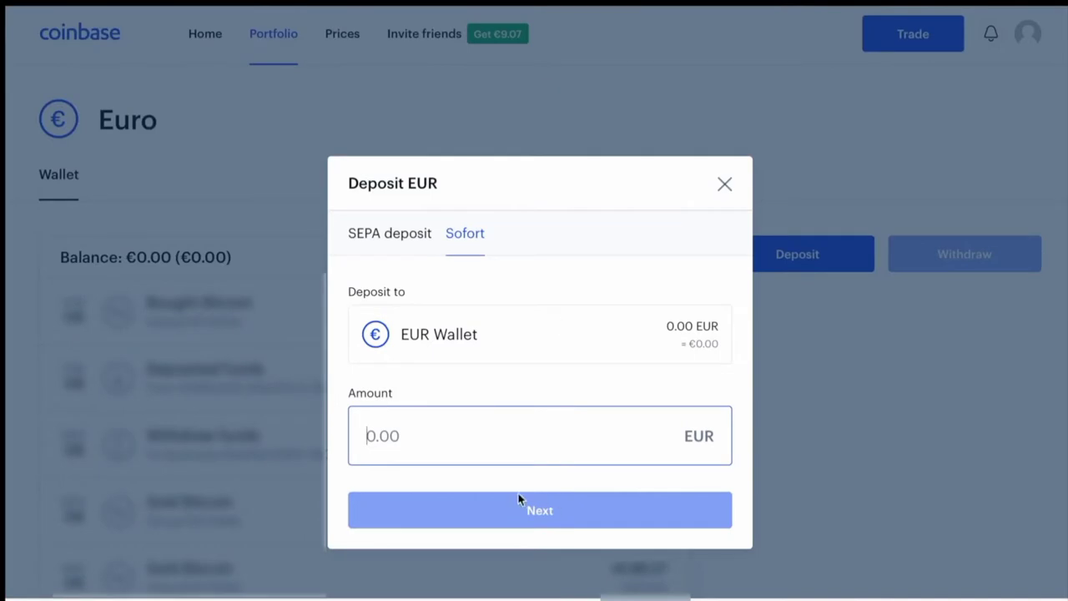
Step: Enter €410 as the Sofort deposit amount, review its fee, then switch to the SEPA option
type("4")
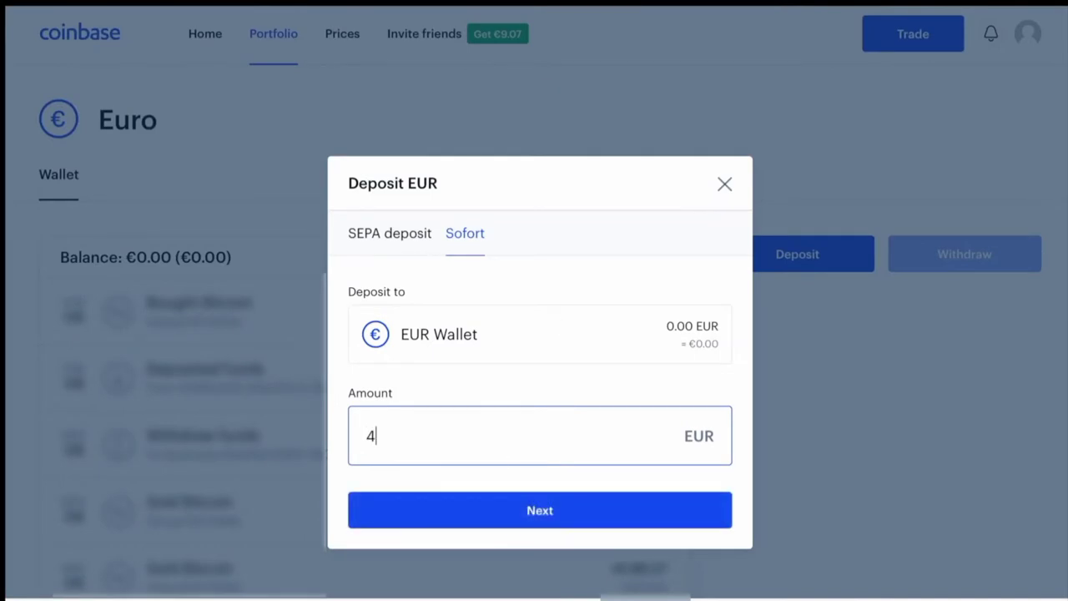
type("10")
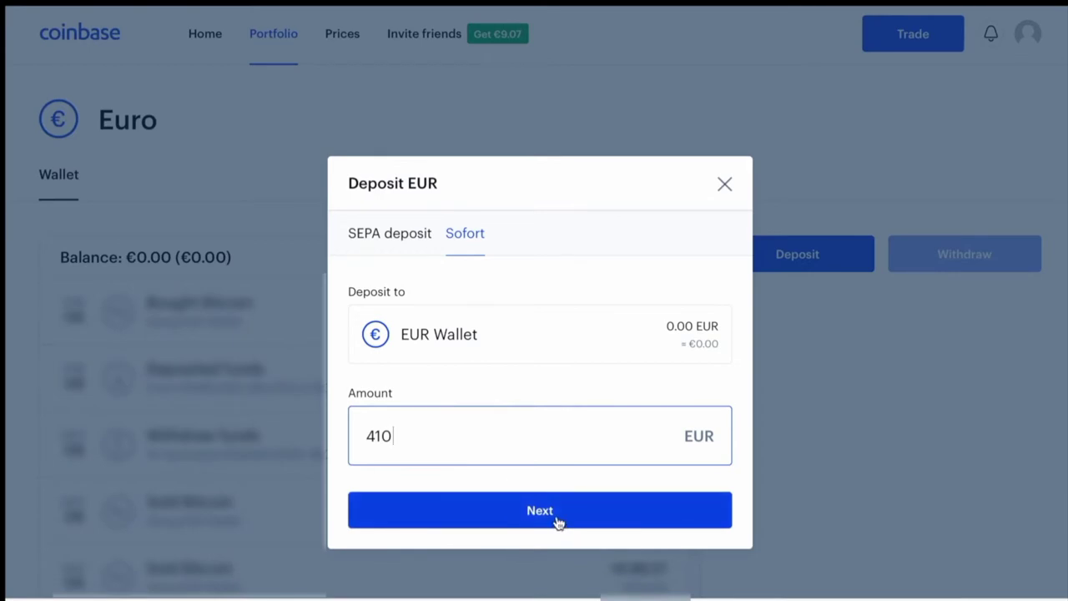
left_click(541, 511)
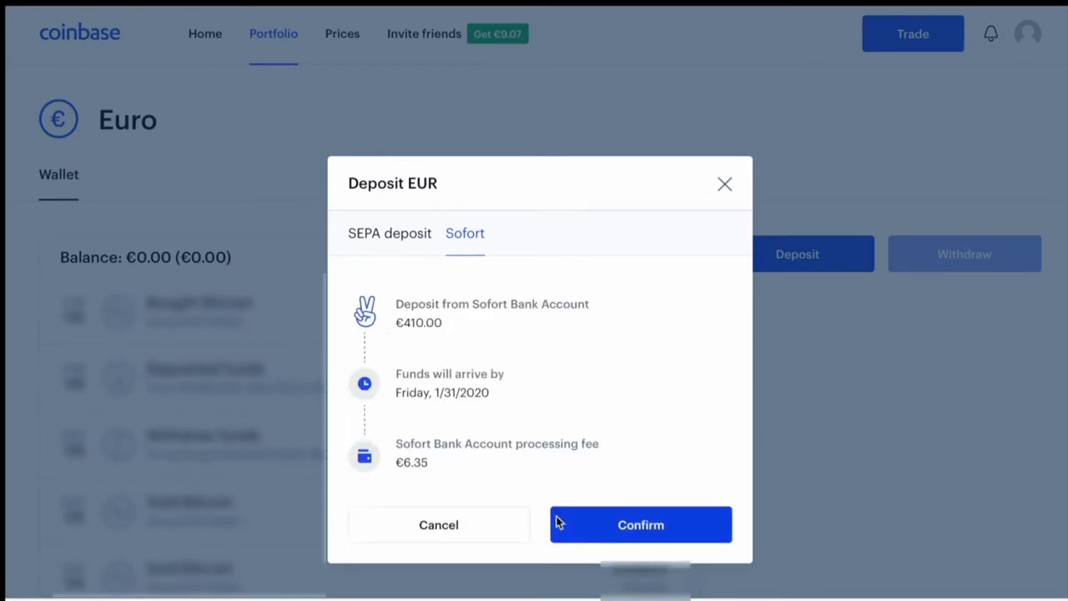
mouse_move(492, 509)
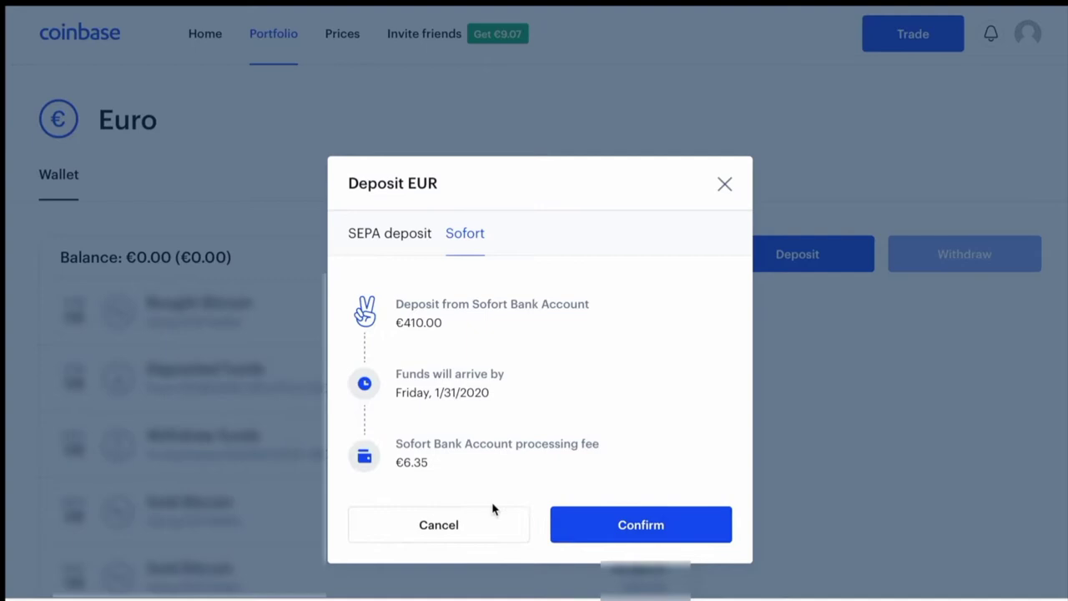
mouse_move(435, 462)
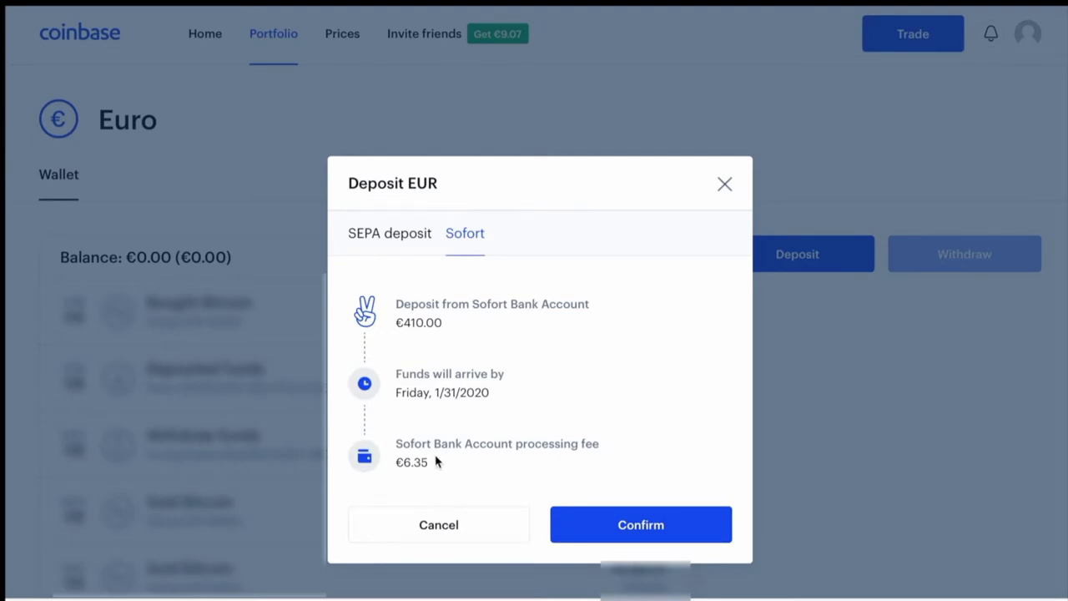
mouse_move(431, 469)
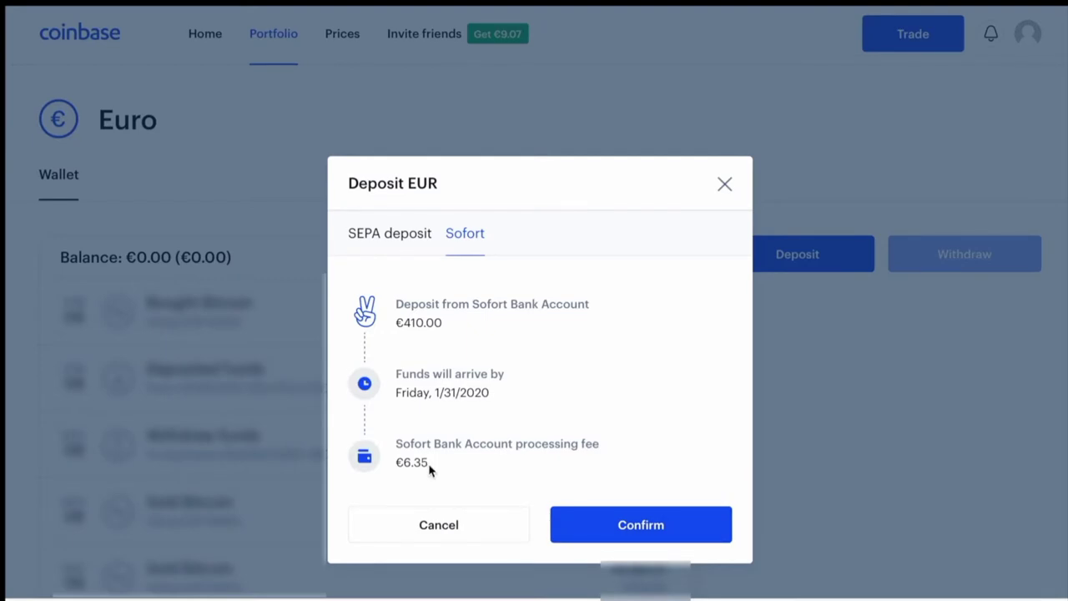
left_click(389, 234)
type("4")
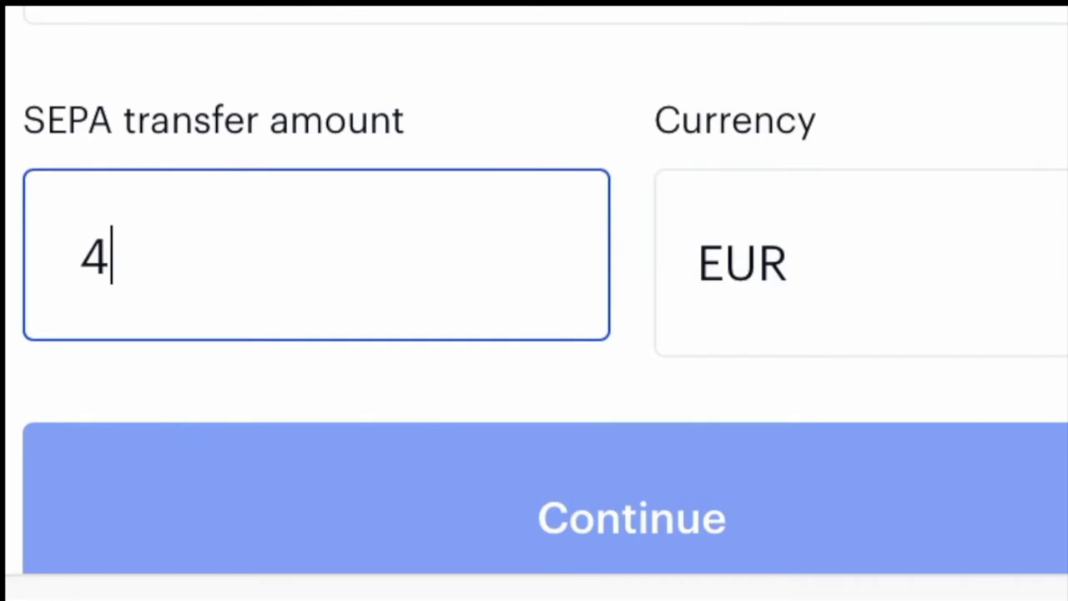
Step: Complete the SEPA amount as 410, set the currency to EUR and continue the deposit
type("1")
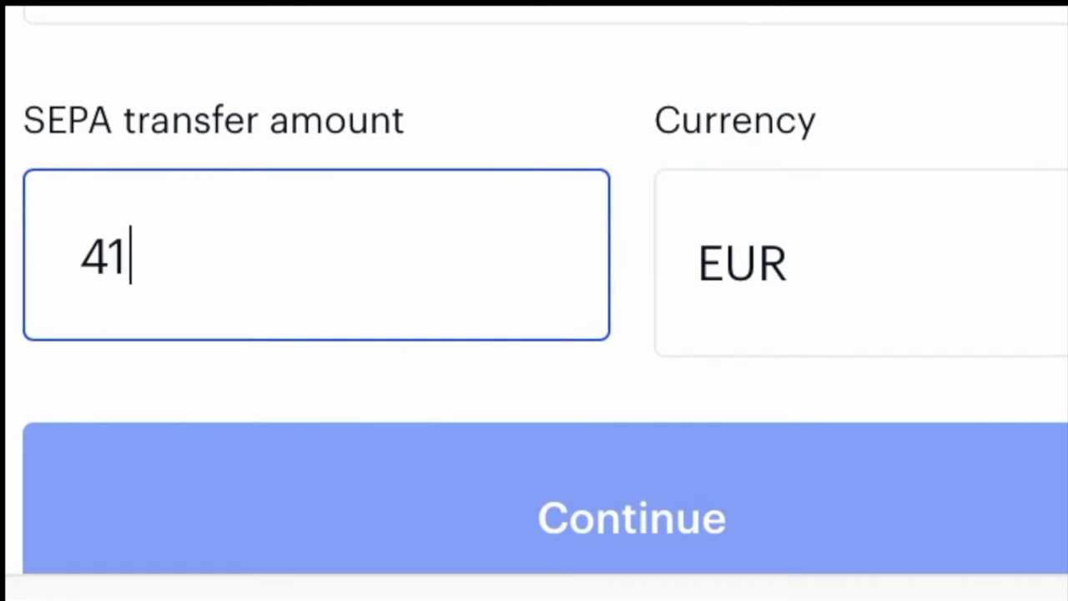
type("0")
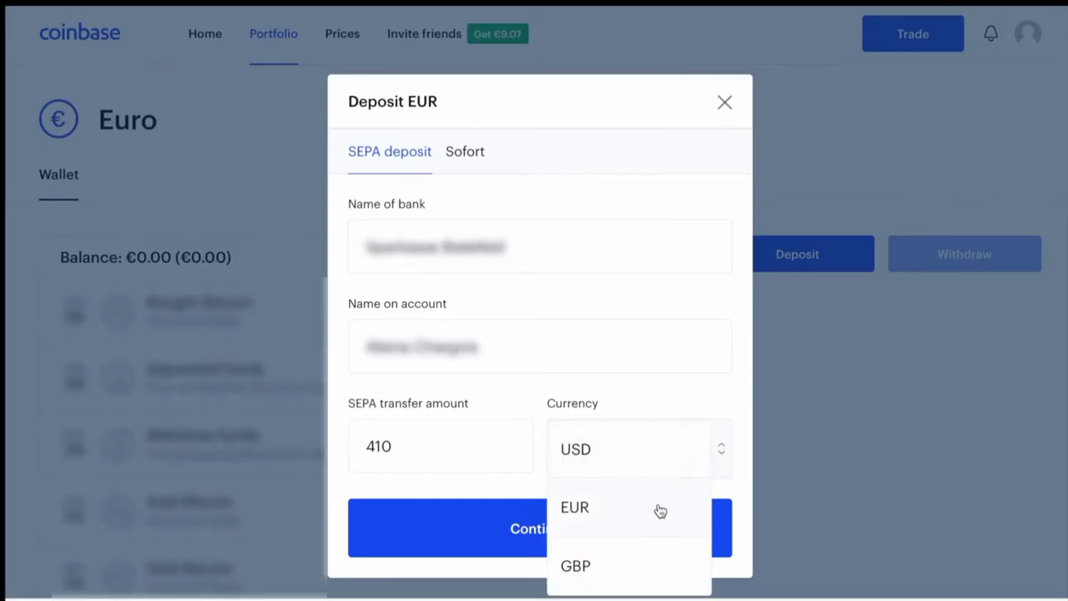
mouse_move(628, 461)
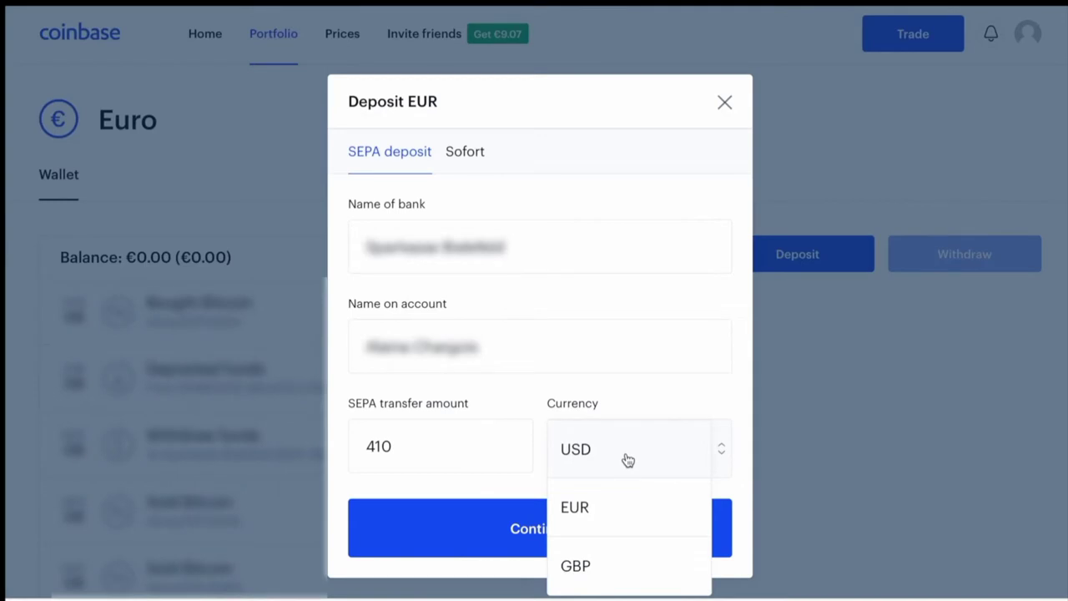
mouse_move(610, 509)
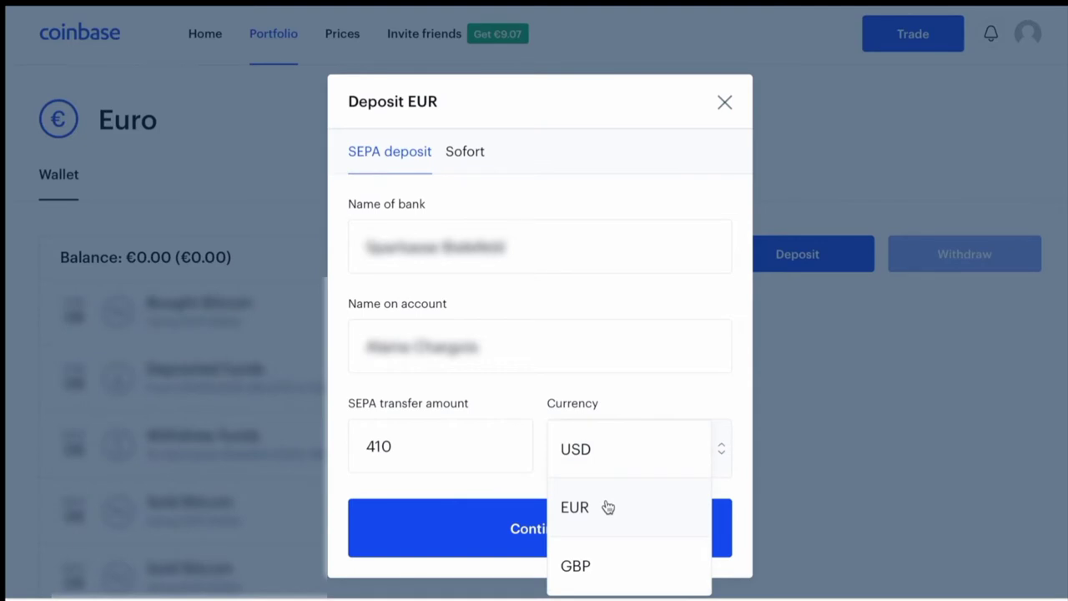
left_click(575, 508)
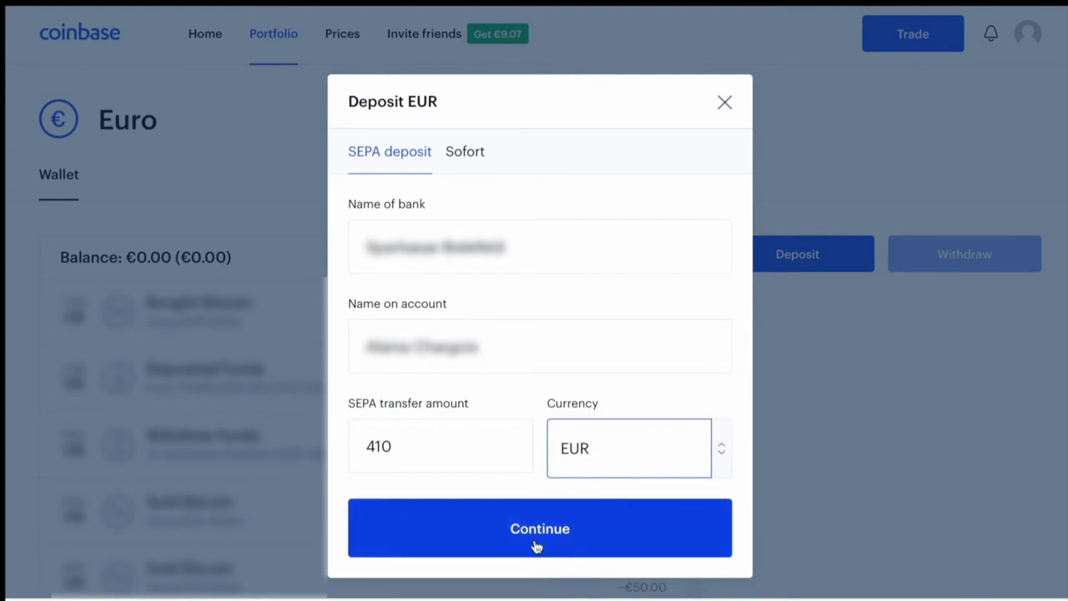
left_click(539, 527)
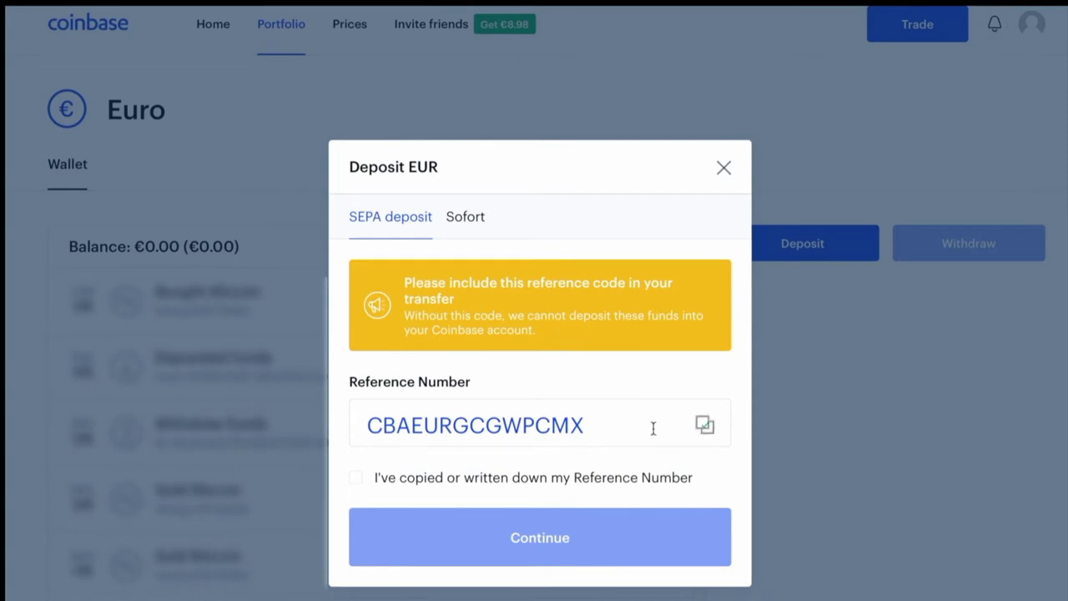
Step: Acknowledge the reference number and bring the recipient IBAN and SWIFT details into view
left_click(355, 478)
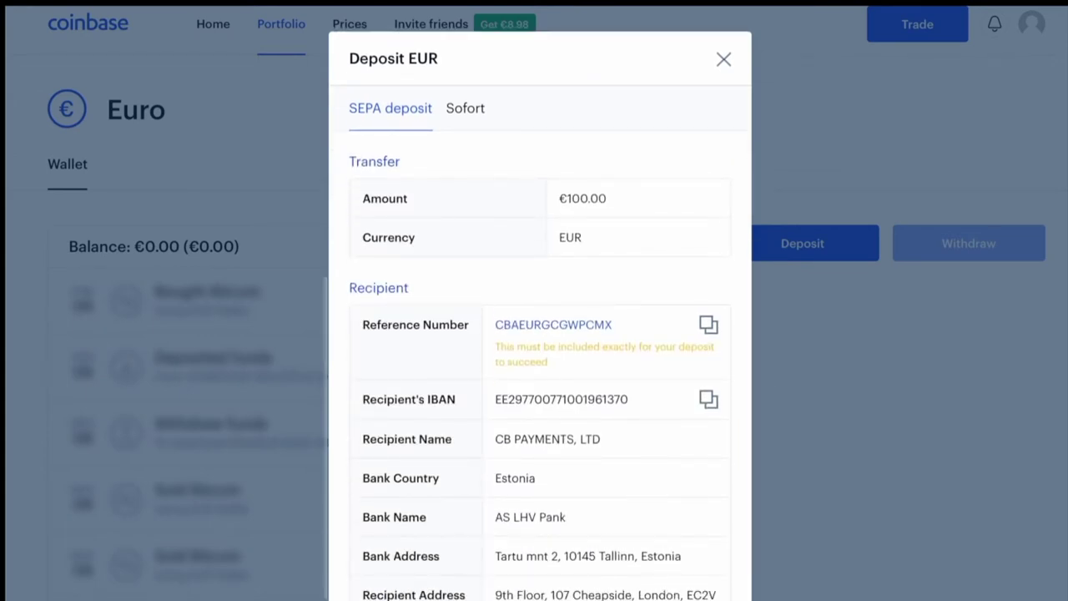
scroll("down", 3)
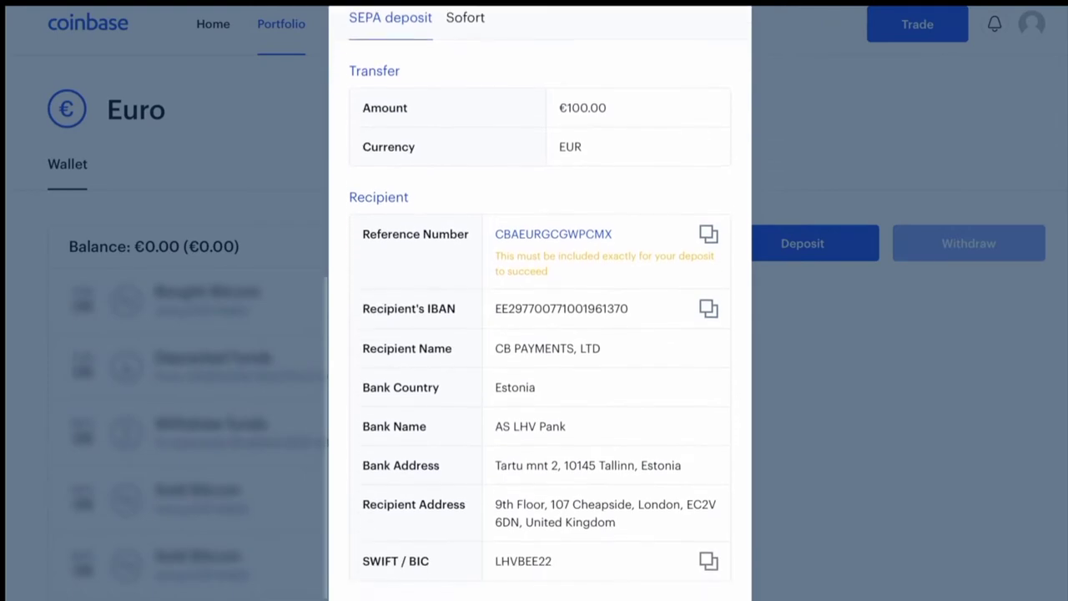
scroll("down", 3)
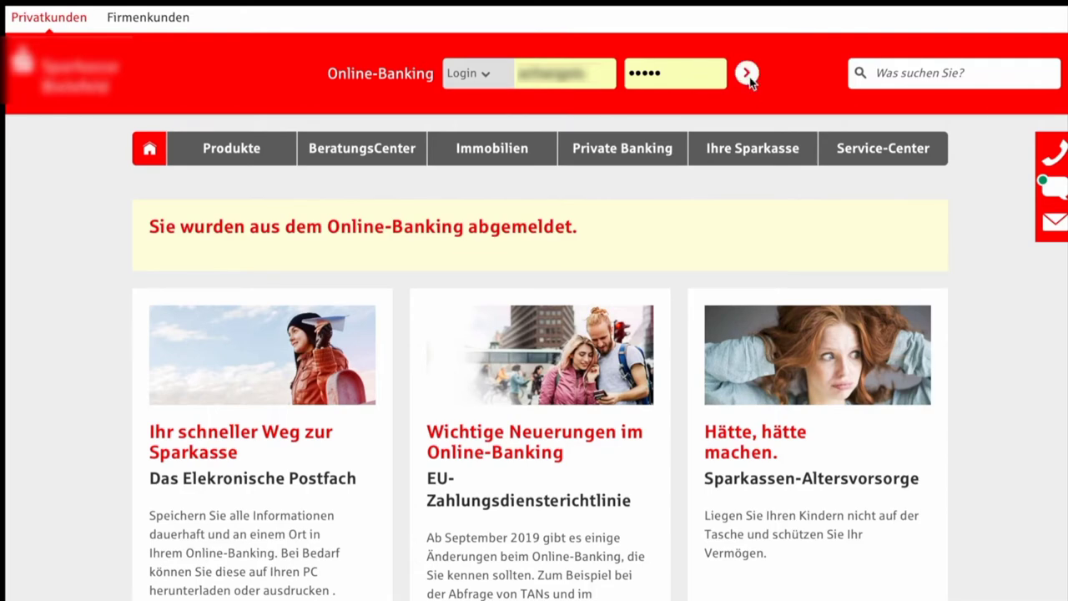
left_click(746, 73)
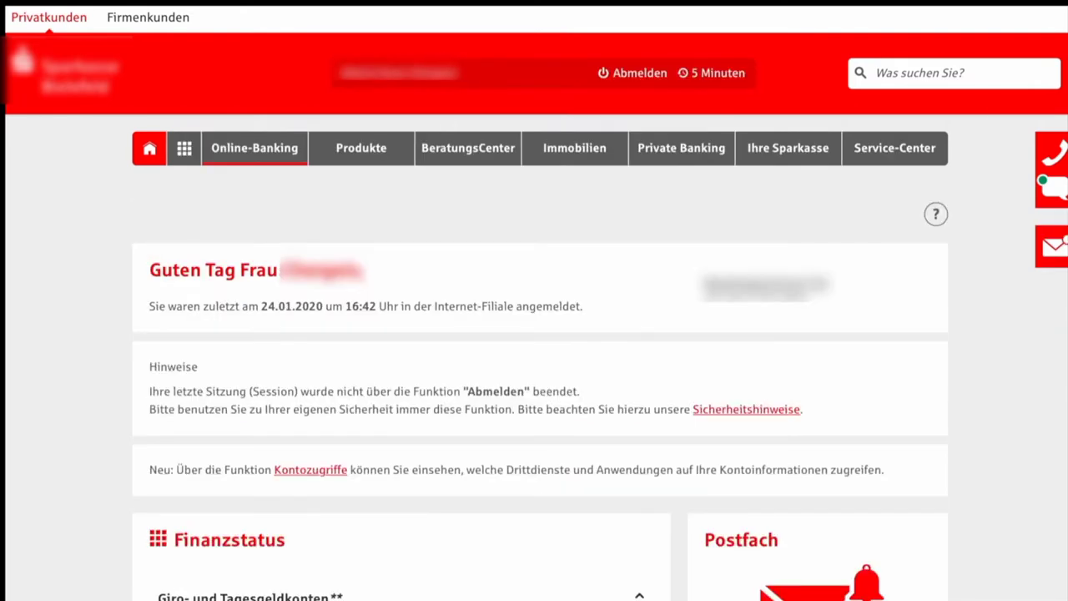
scroll("down", 3)
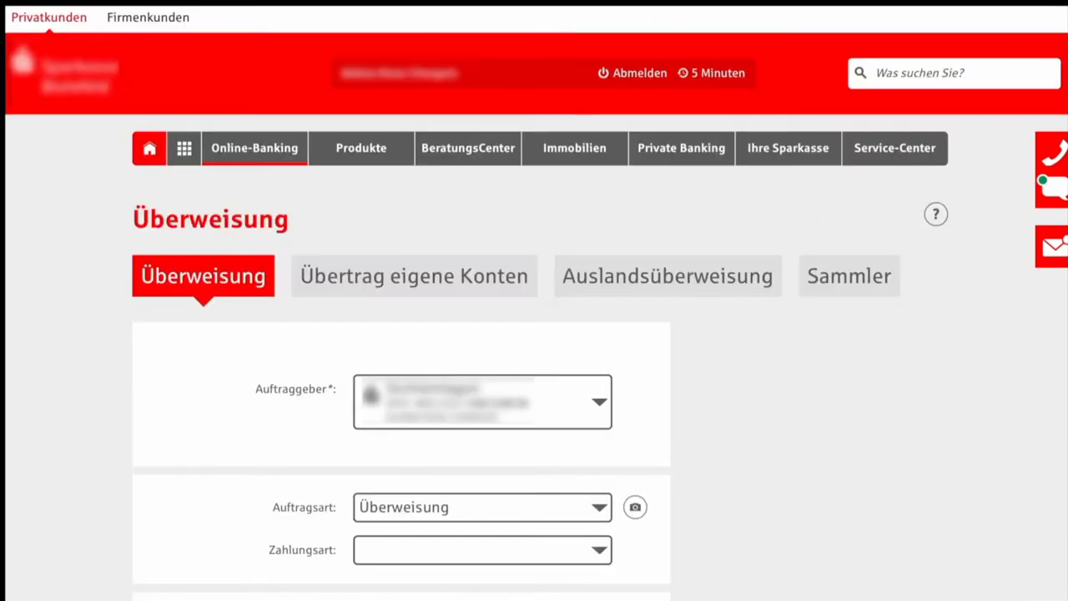
scroll("down", 3)
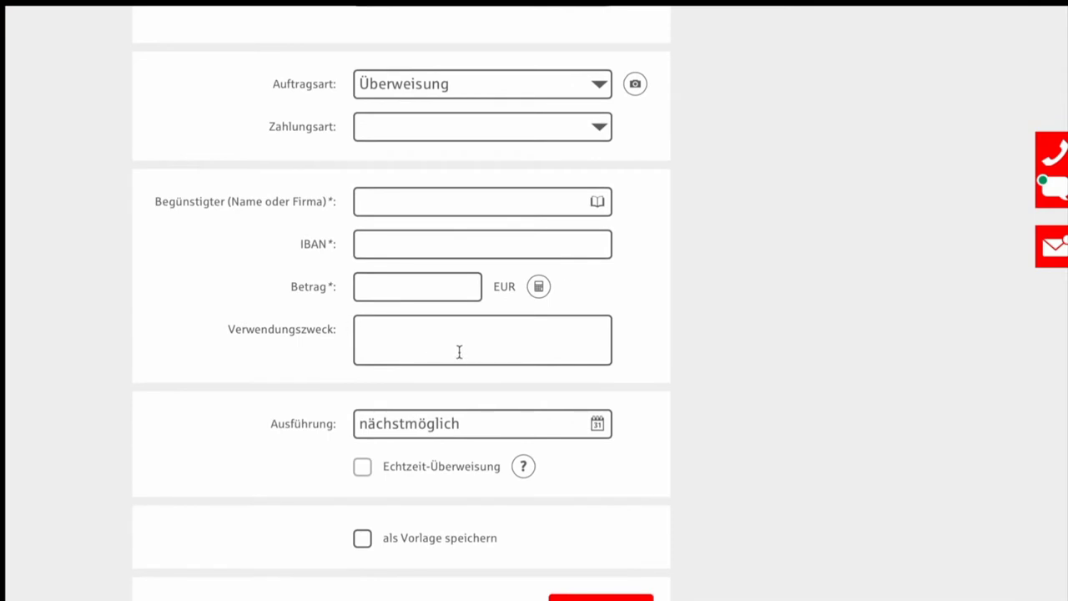
type("CBAEURGCGWPCMX")
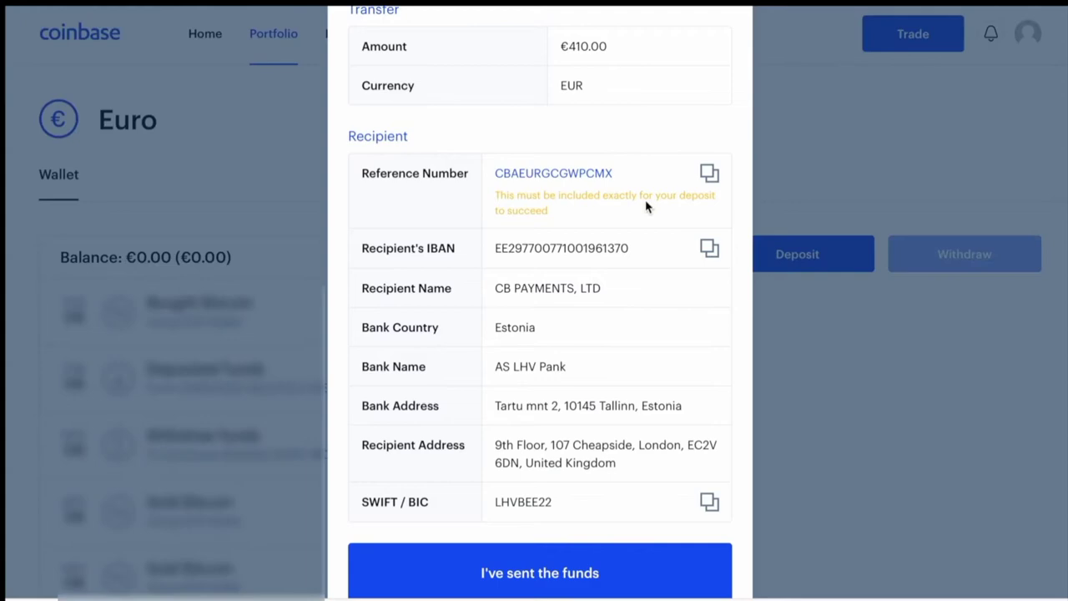
left_click(710, 247)
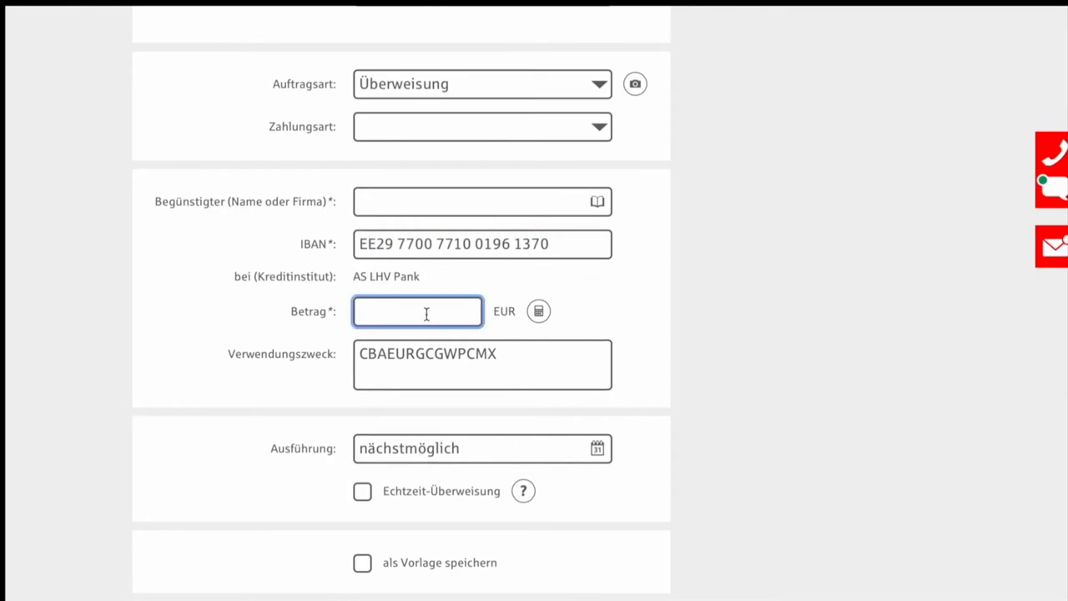
Step: Enter the amount 410,00 EUR and proceed with the transfer via Weiter
type("410")
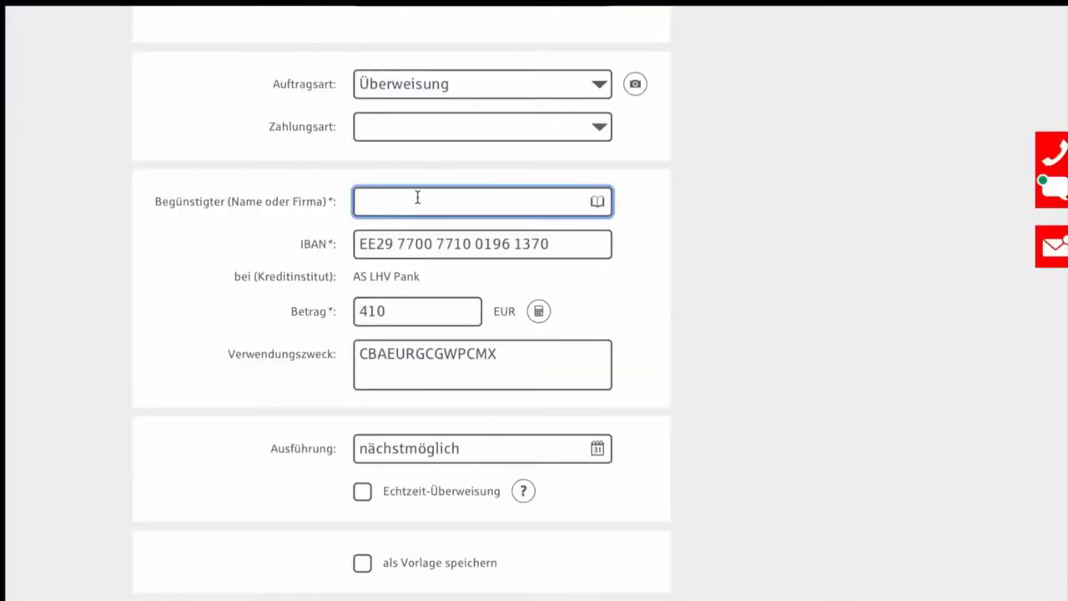
scroll("down", 3)
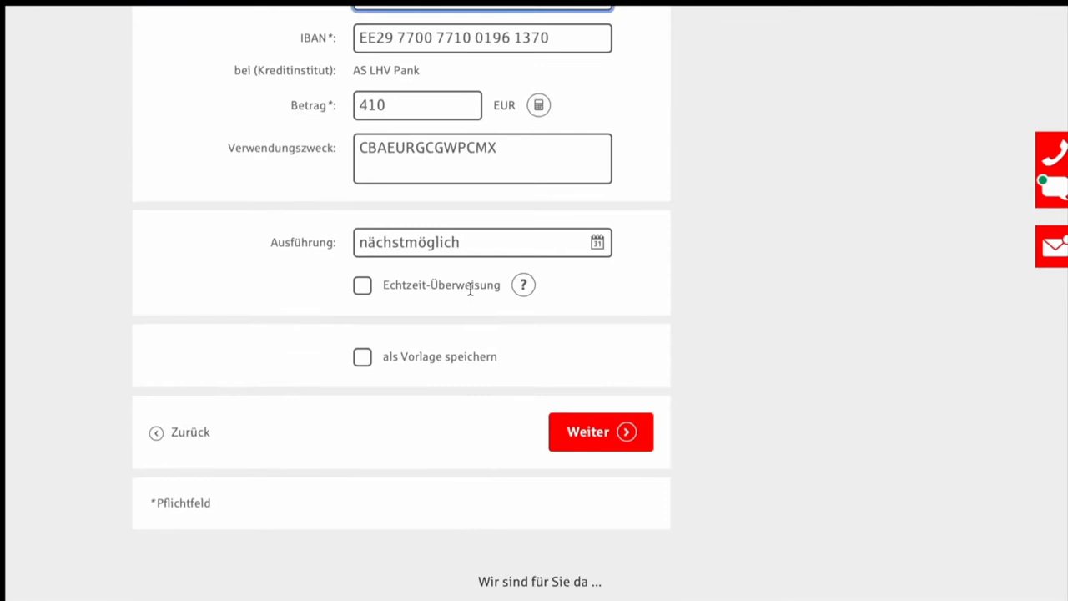
left_click(601, 431)
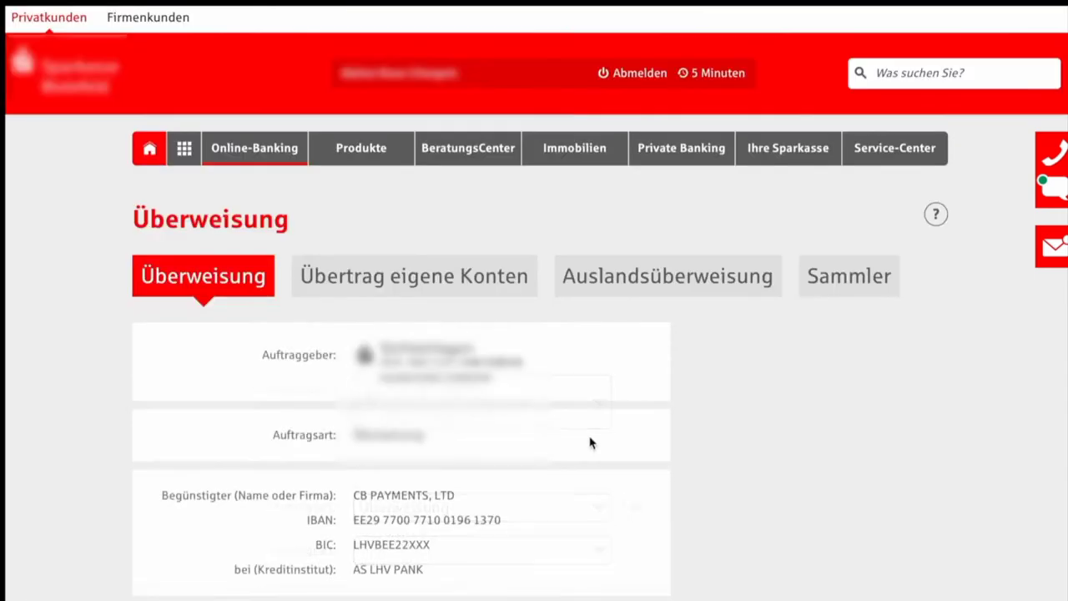
scroll("down", 3)
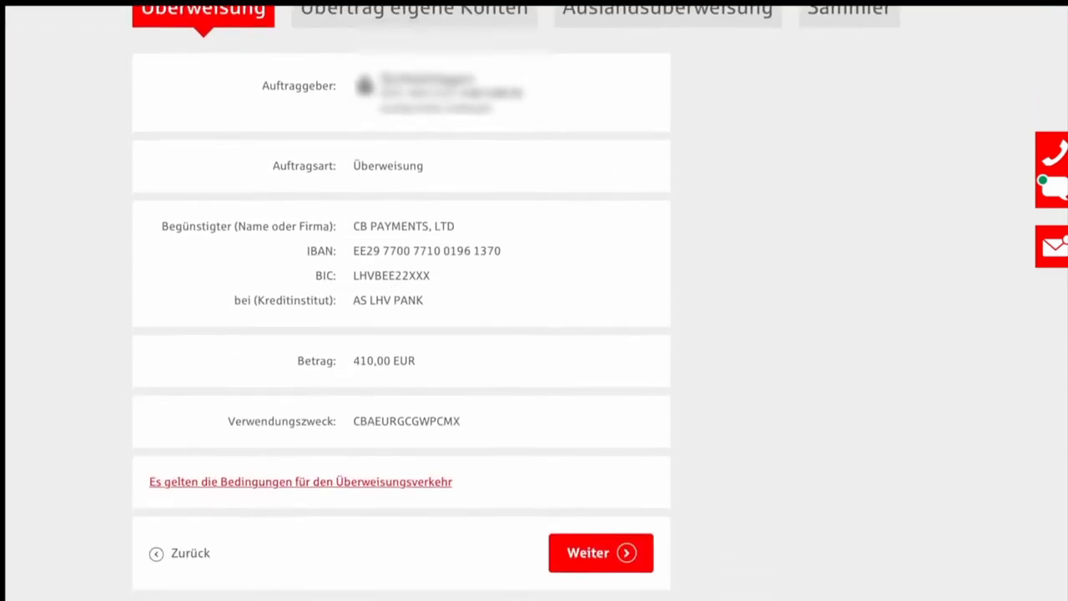
left_click(600, 552)
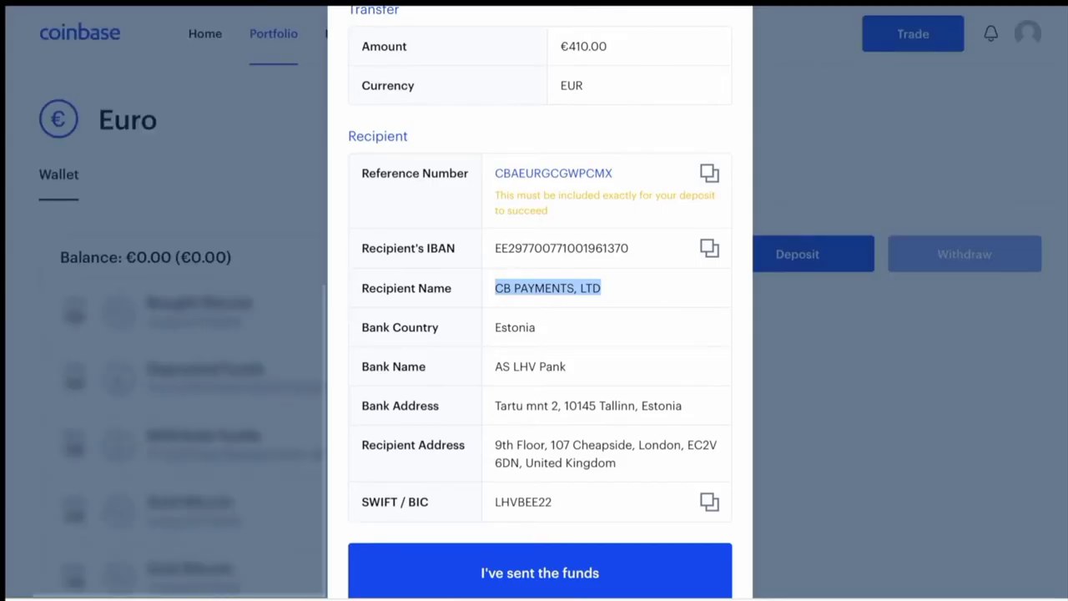
Step: Report to Coinbase that the €410.00 bank transfer has been sent
scroll("down", 3)
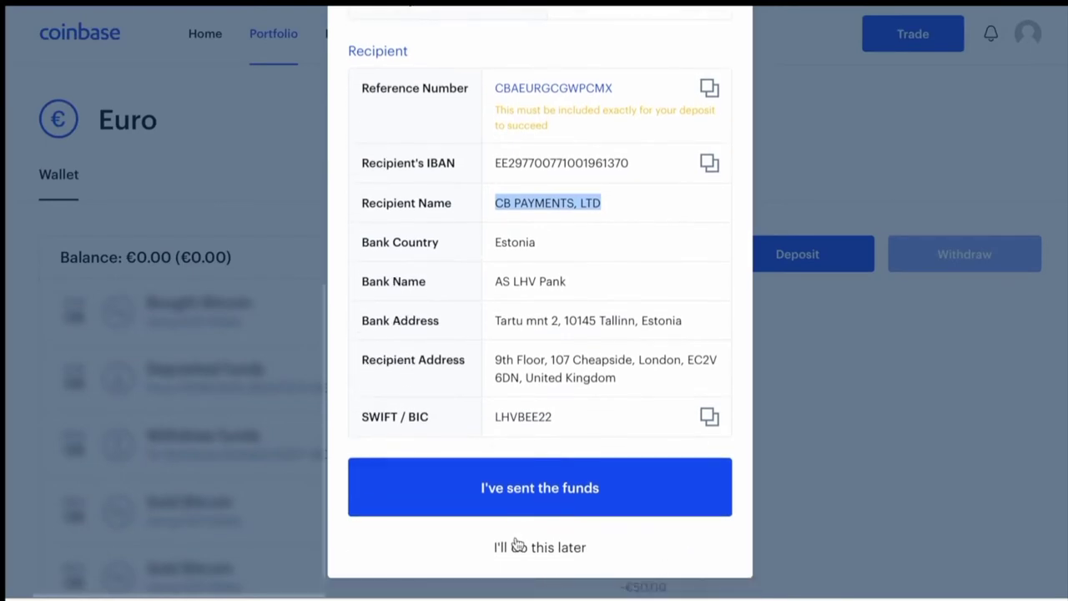
left_click(541, 487)
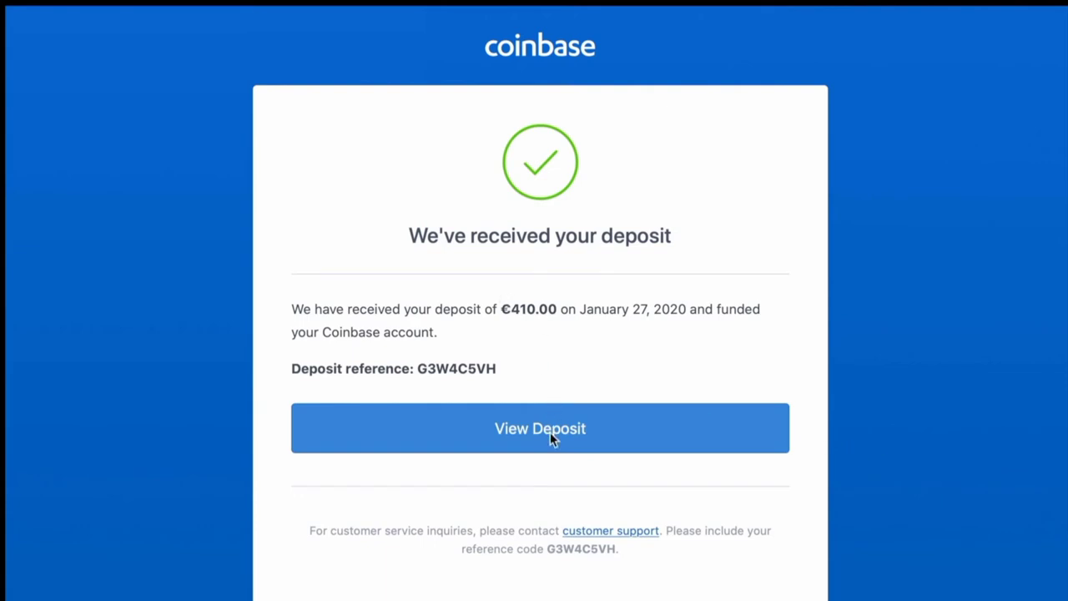
Step: View the completed €410.00 deposit details, then close them to return to the Euro wallet
left_click(540, 427)
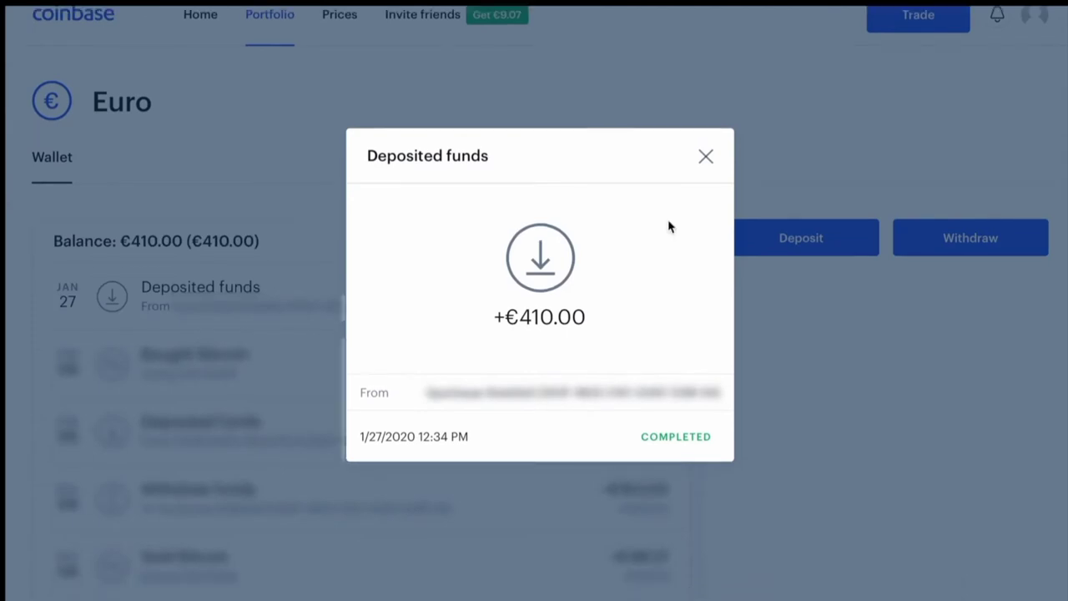
mouse_move(544, 320)
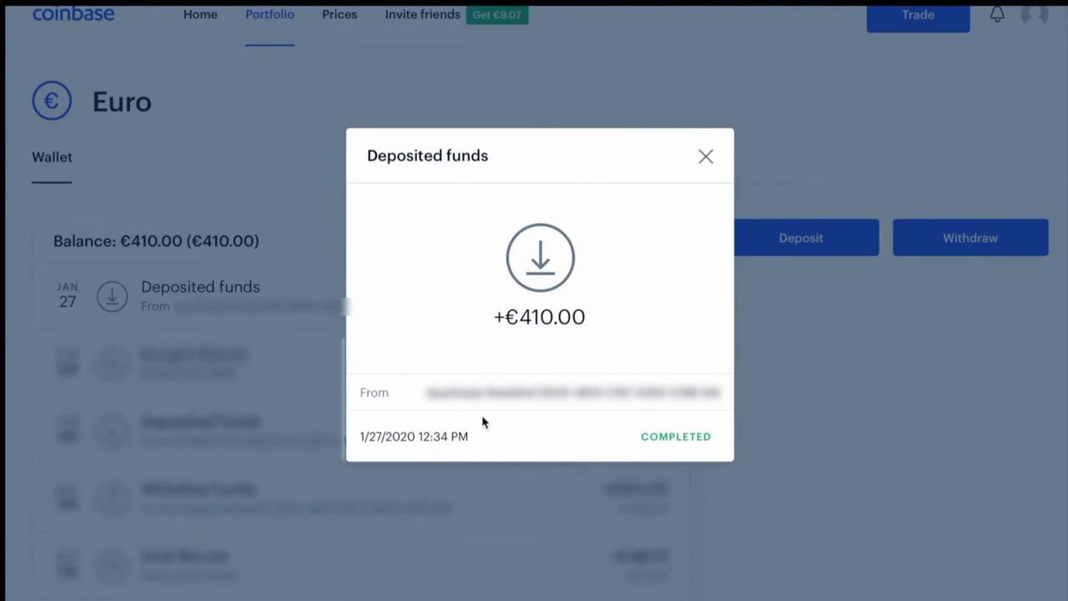
left_click(705, 157)
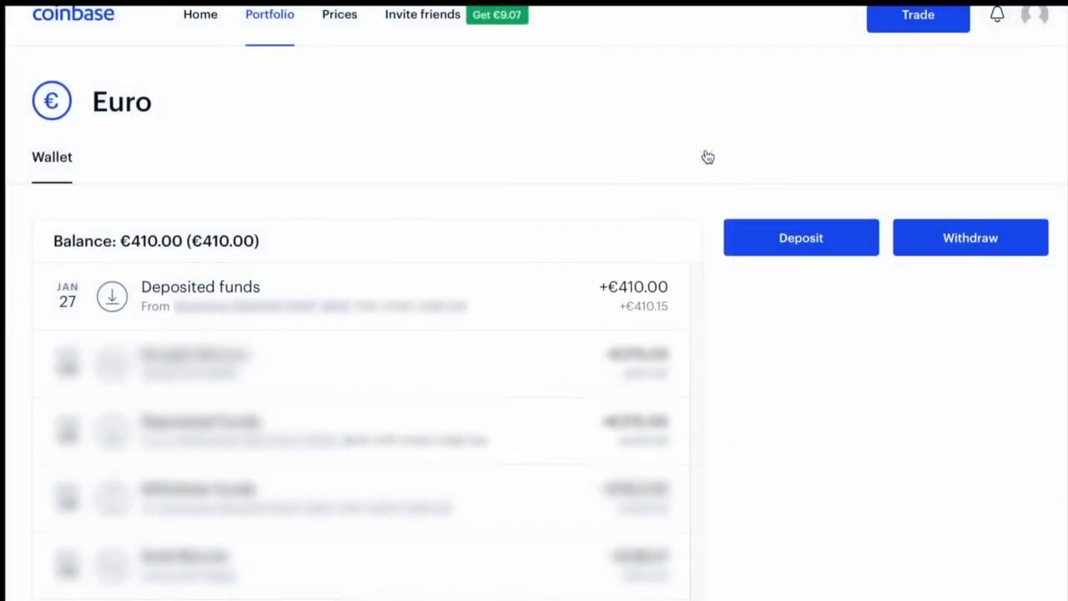
mouse_move(257, 133)
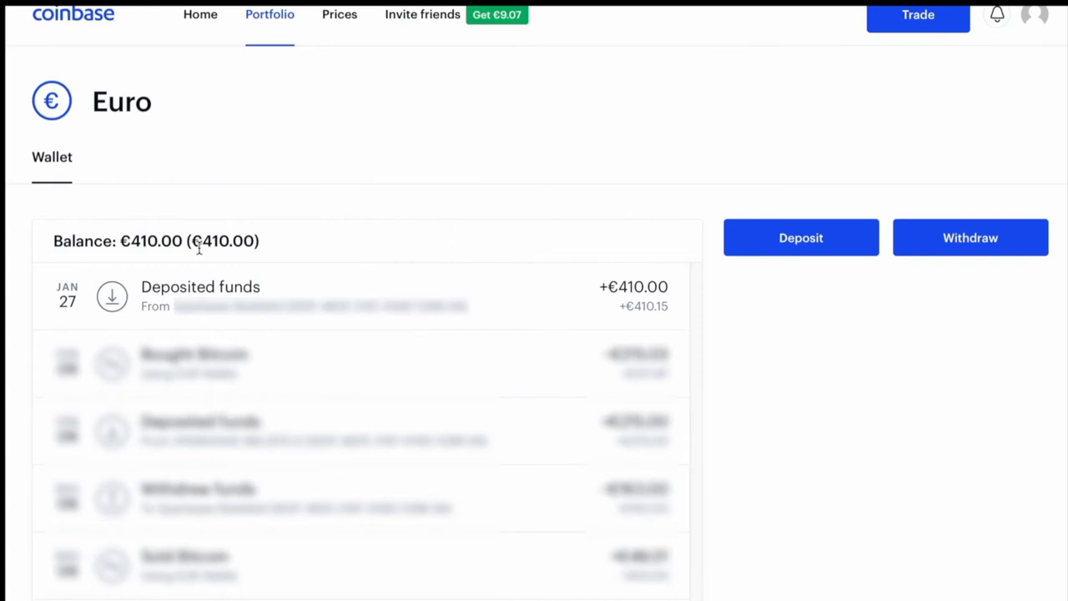
mouse_move(500, 214)
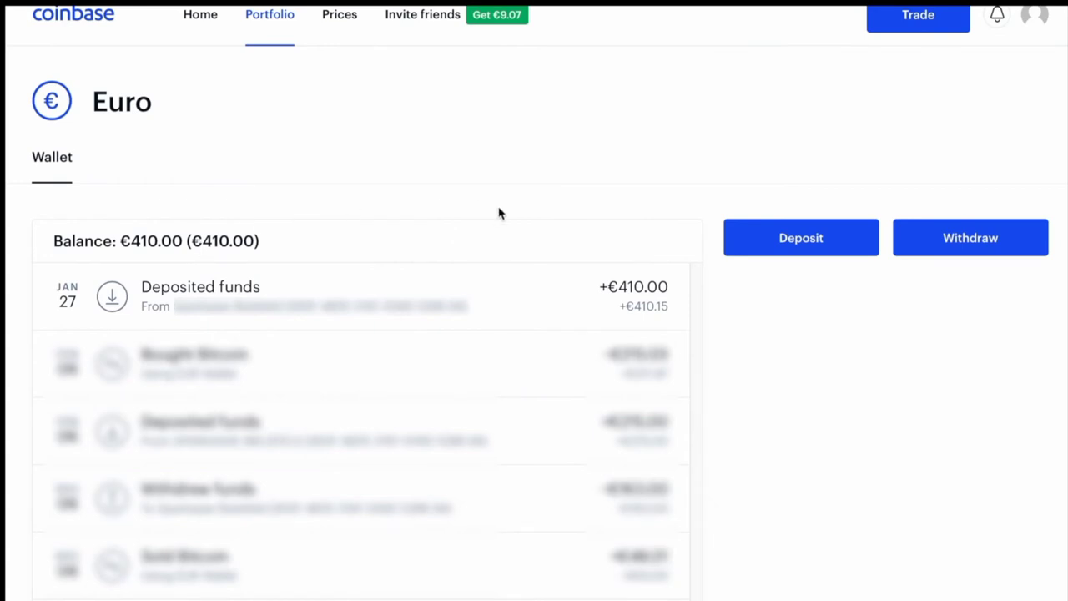
Step: Start a Bitcoin buy for €410 from the EUR Wallet and preview its price and fee
left_click(918, 14)
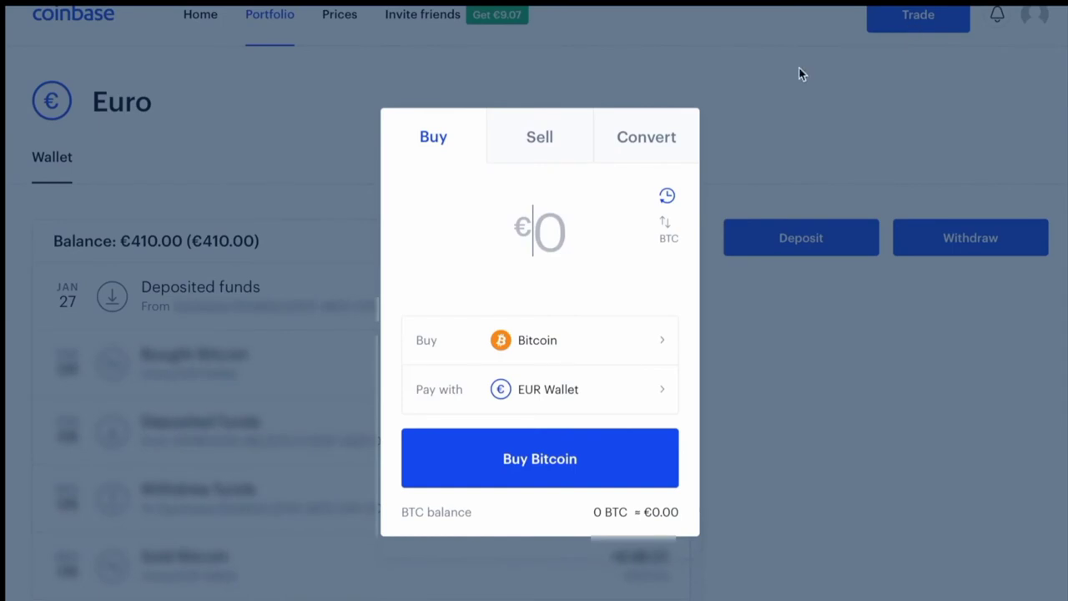
mouse_move(536, 349)
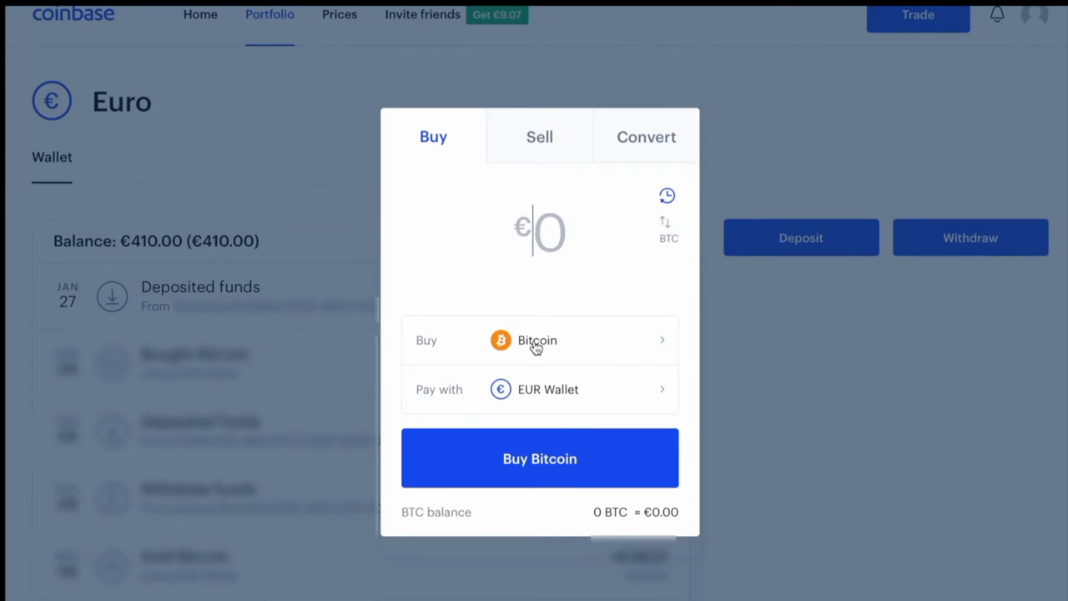
type("410")
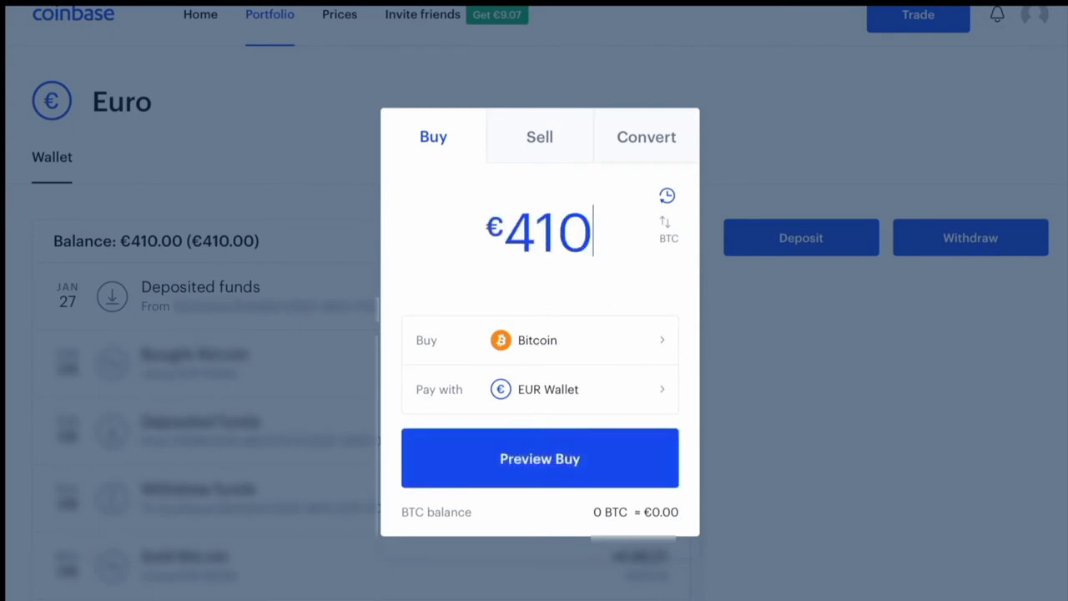
mouse_move(534, 272)
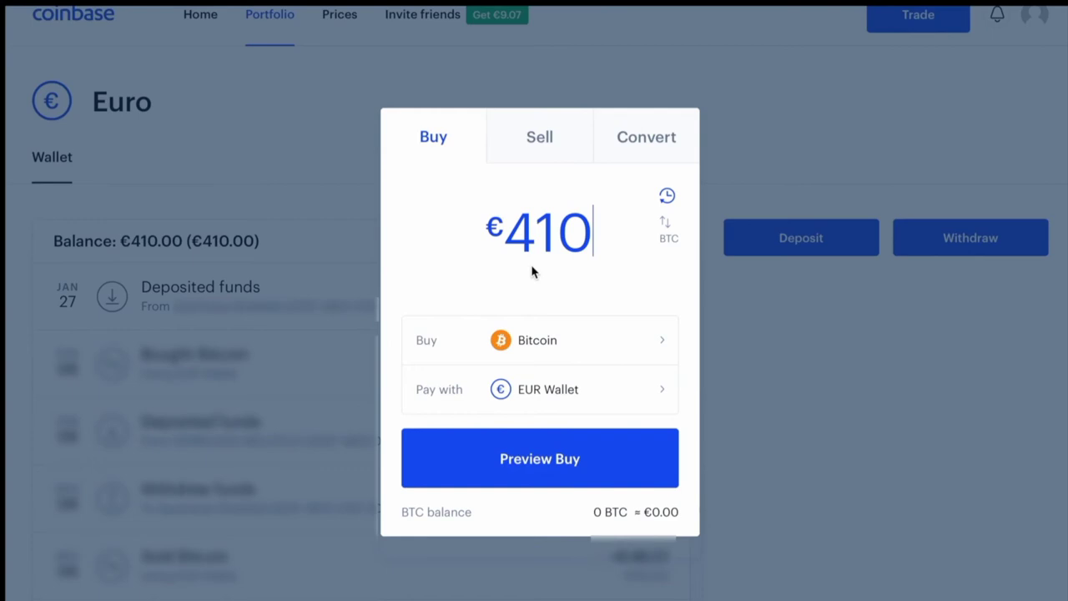
mouse_move(518, 406)
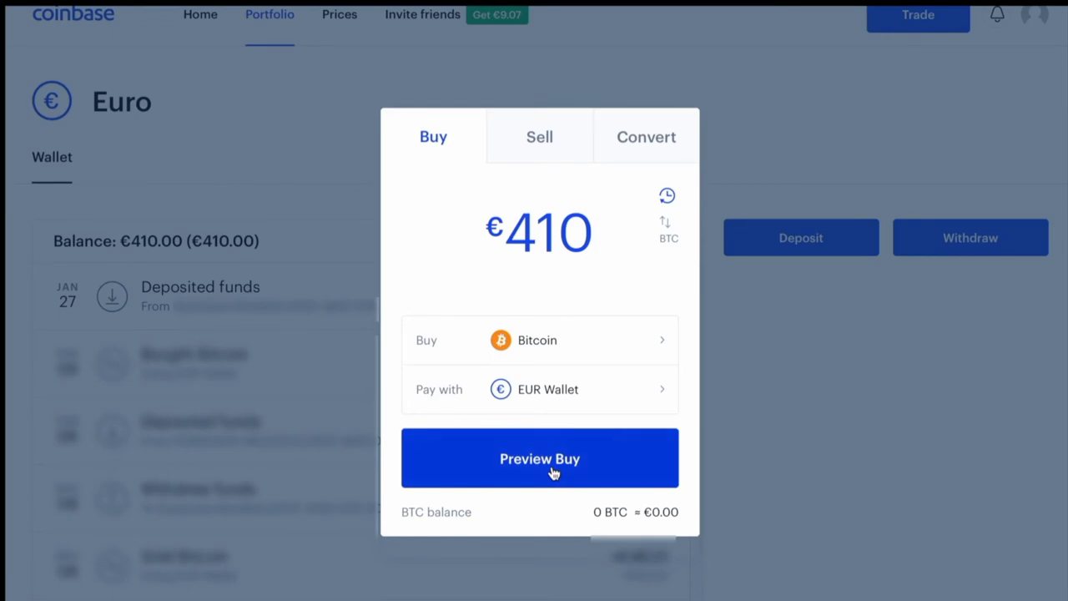
left_click(541, 457)
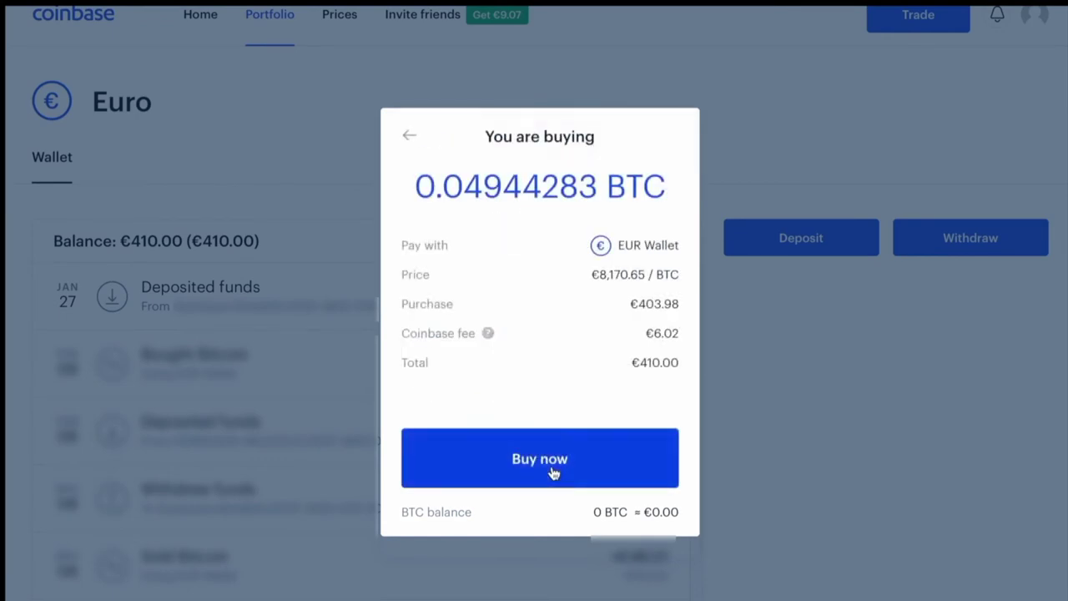
mouse_move(464, 240)
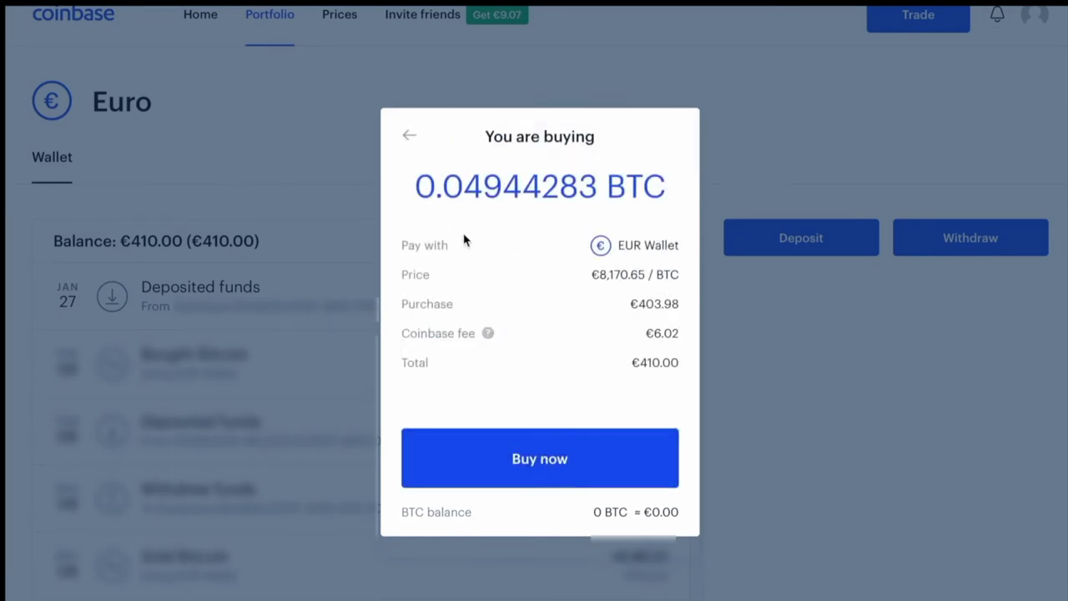
mouse_move(624, 212)
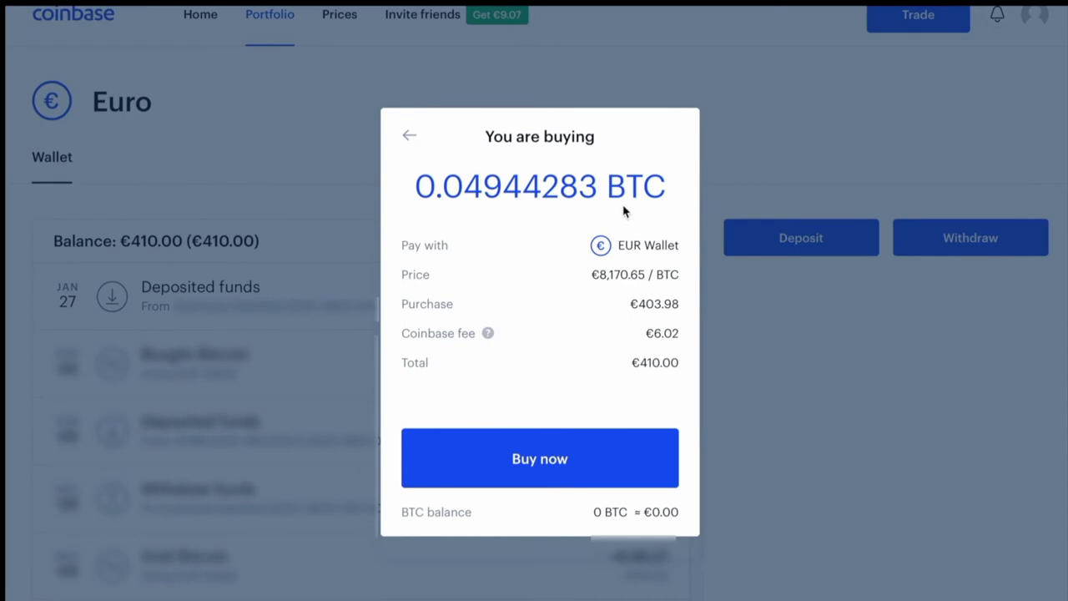
mouse_move(621, 227)
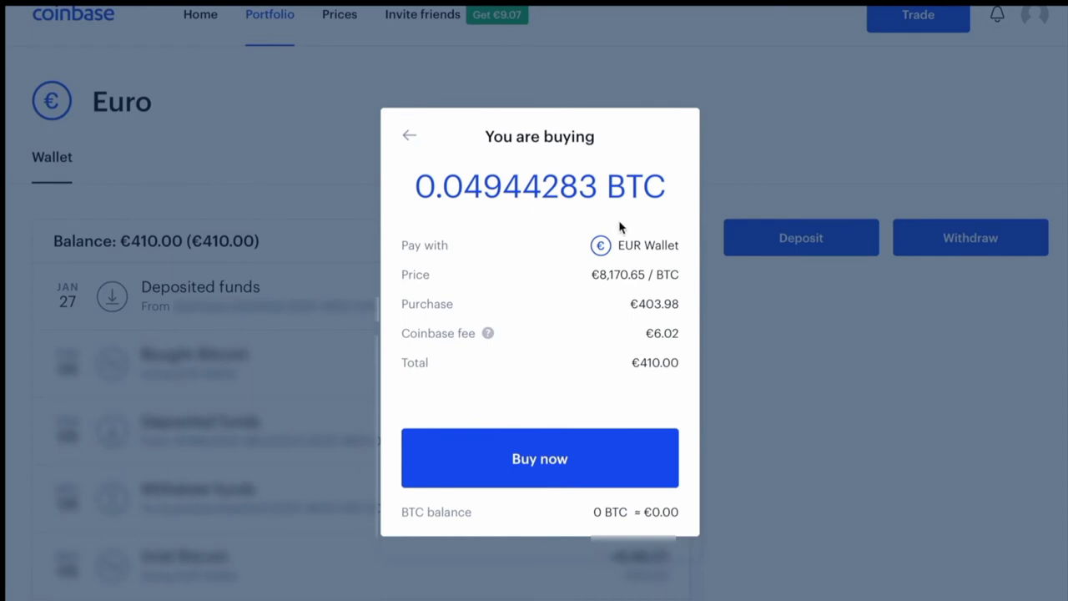
mouse_move(666, 260)
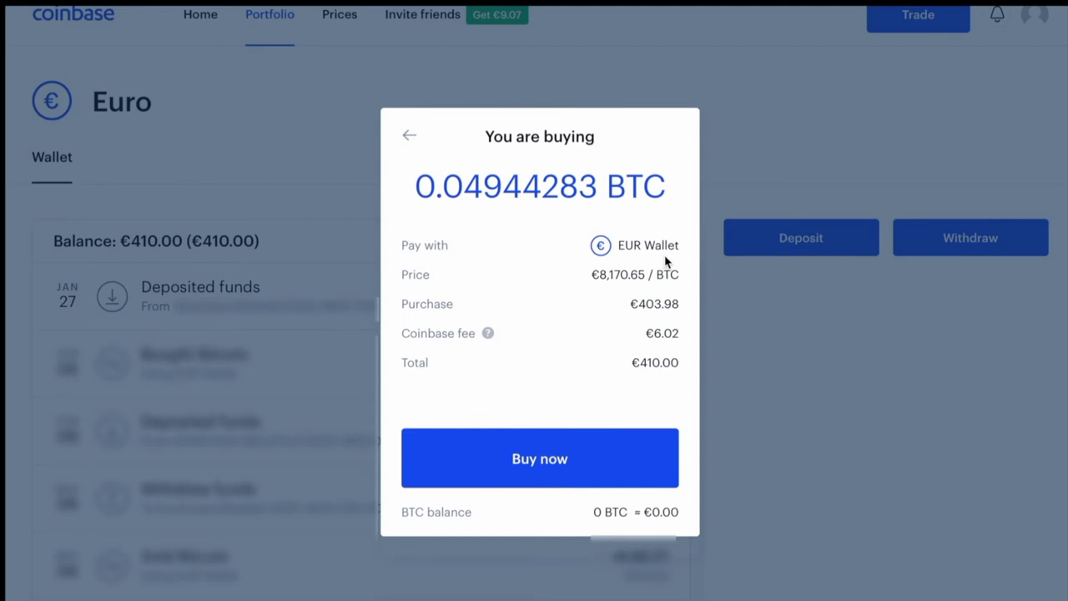
mouse_move(559, 242)
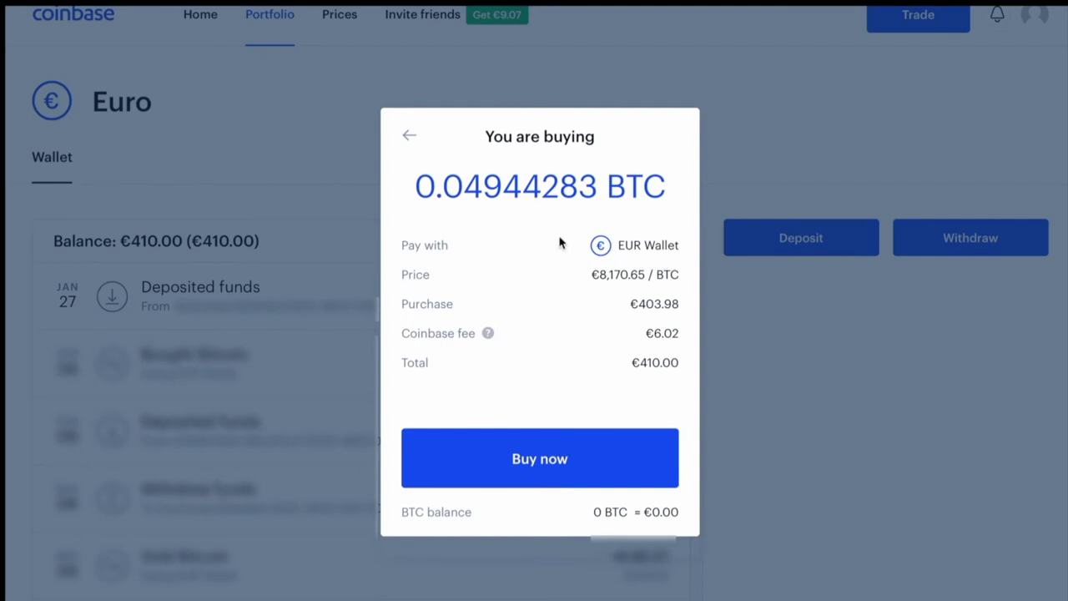
mouse_move(658, 290)
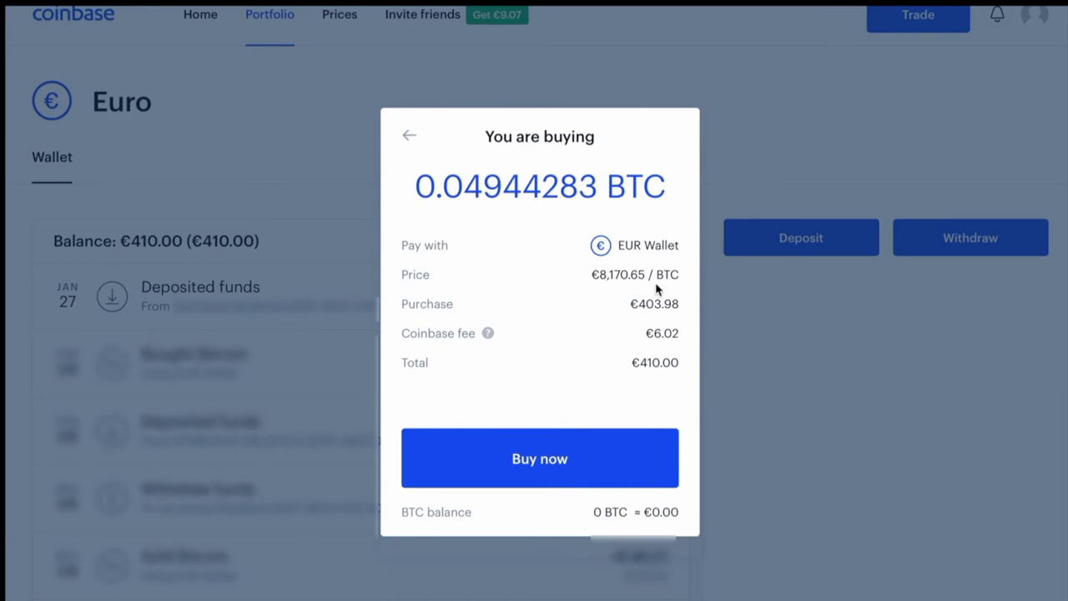
mouse_move(604, 291)
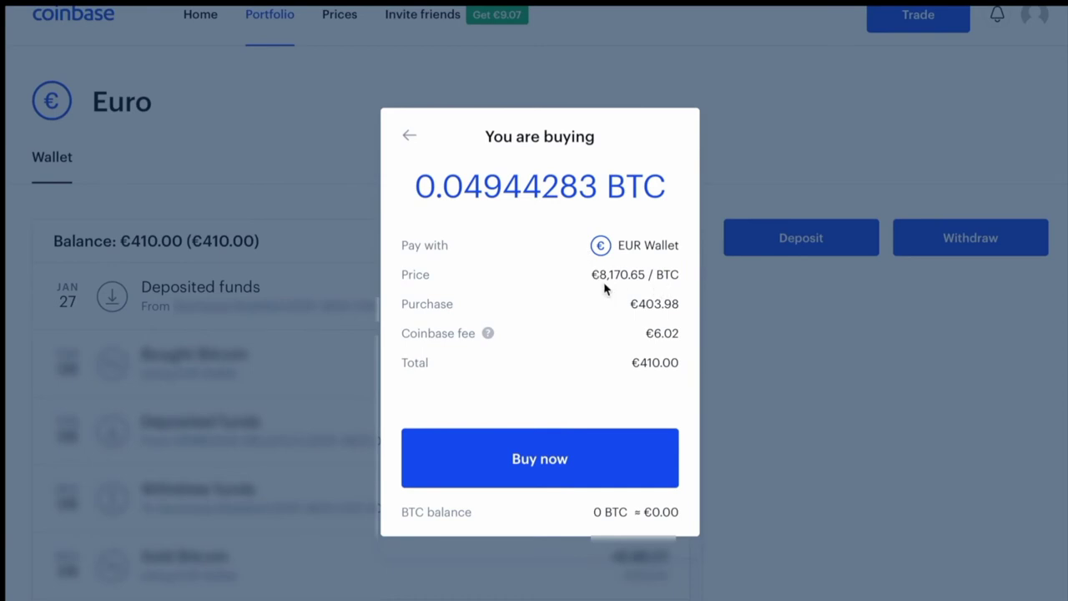
mouse_move(624, 291)
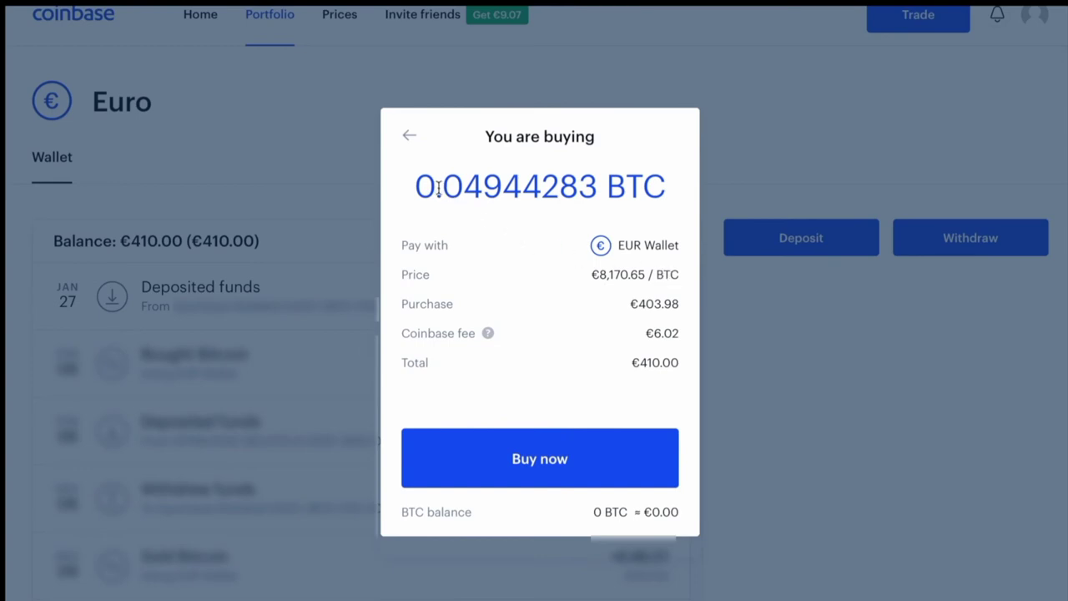
mouse_move(541, 202)
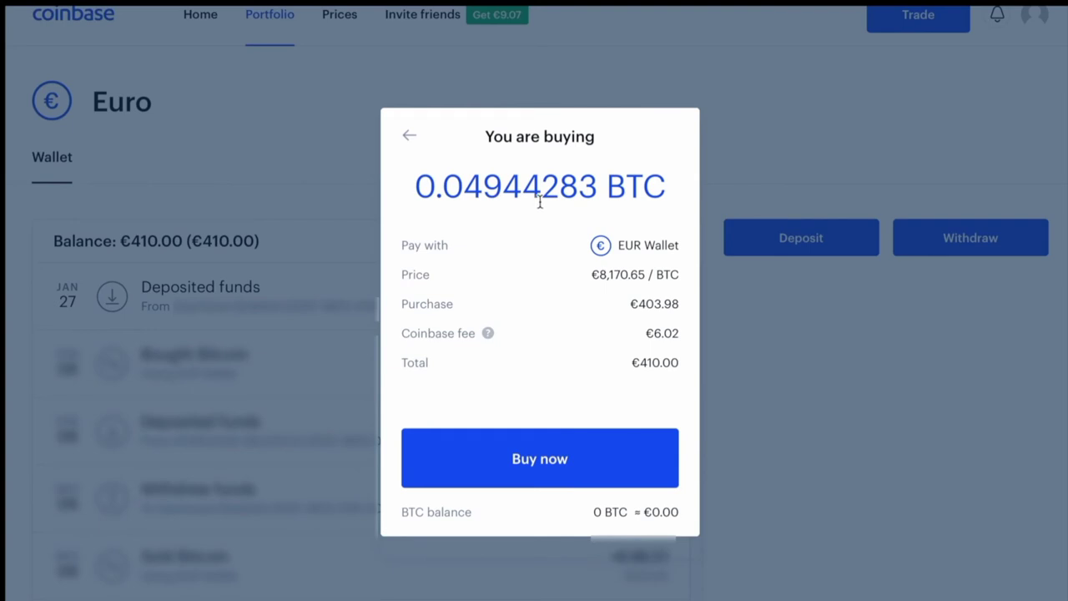
mouse_move(437, 348)
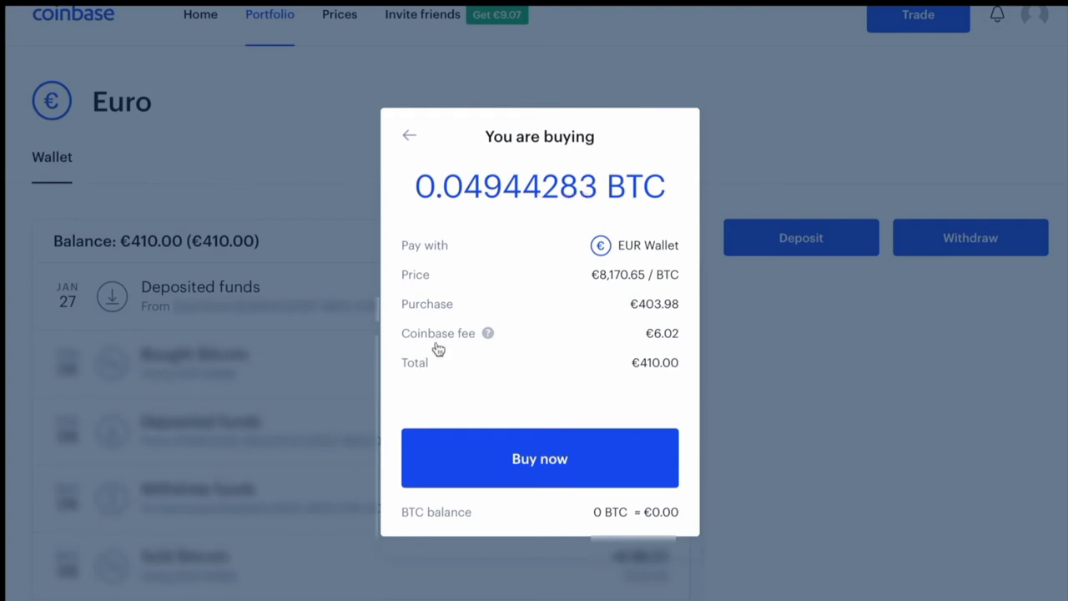
mouse_move(655, 350)
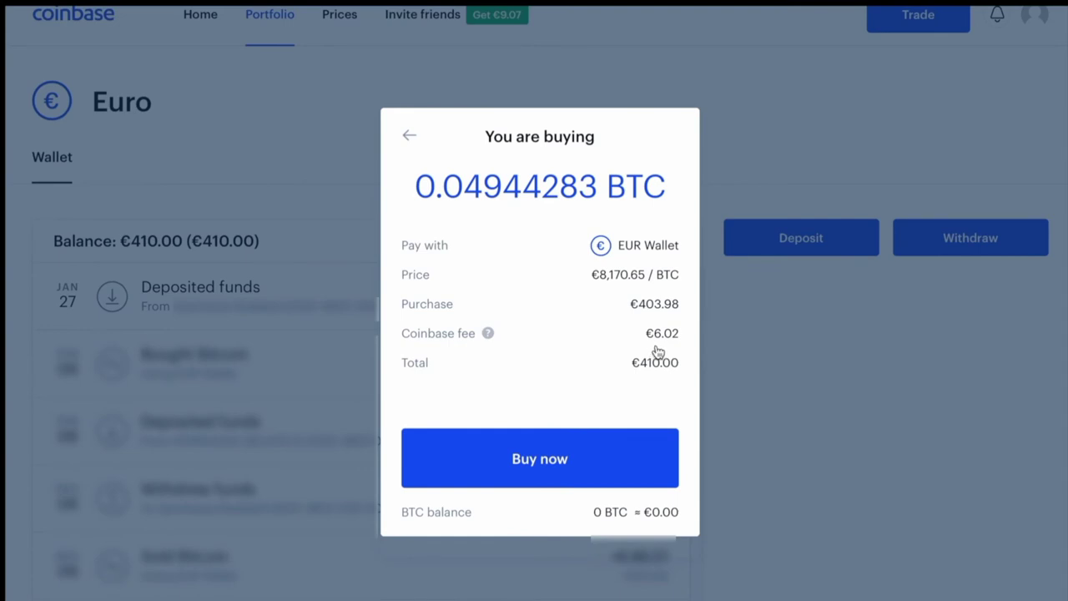
mouse_move(525, 320)
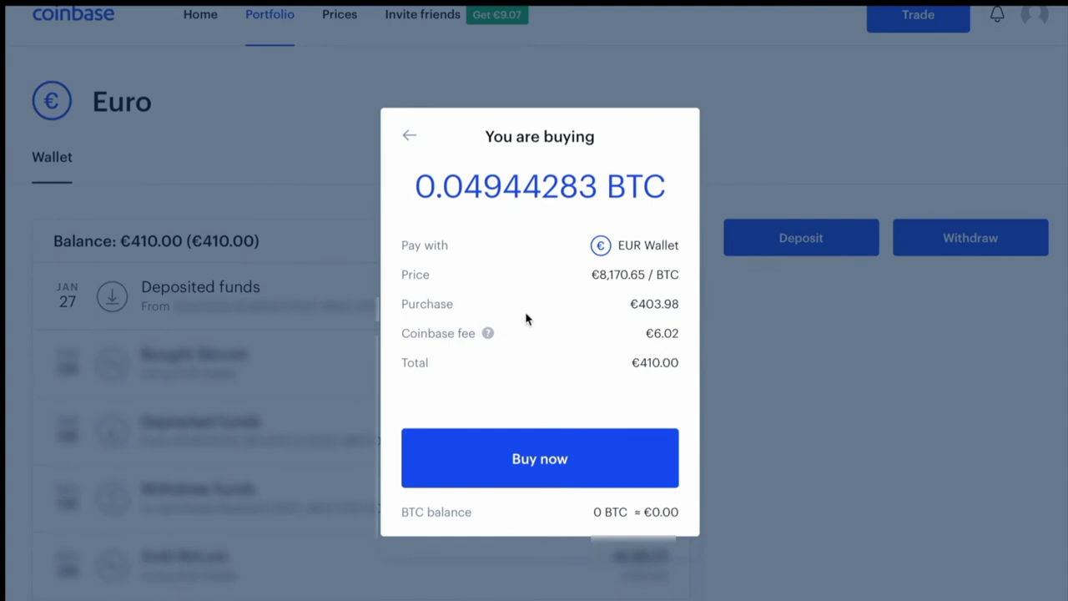
mouse_move(648, 321)
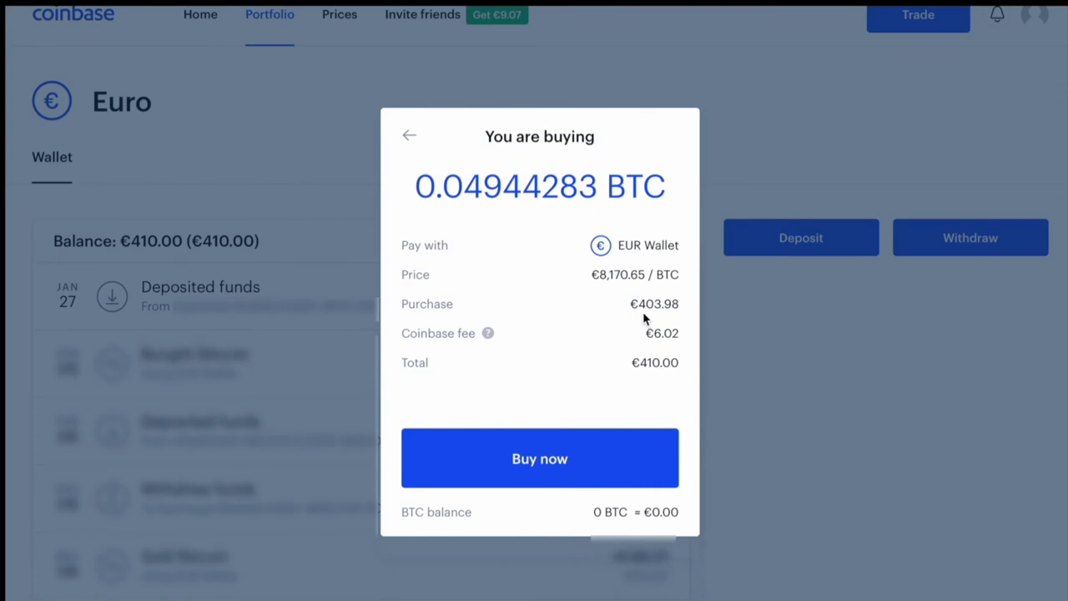
mouse_move(668, 321)
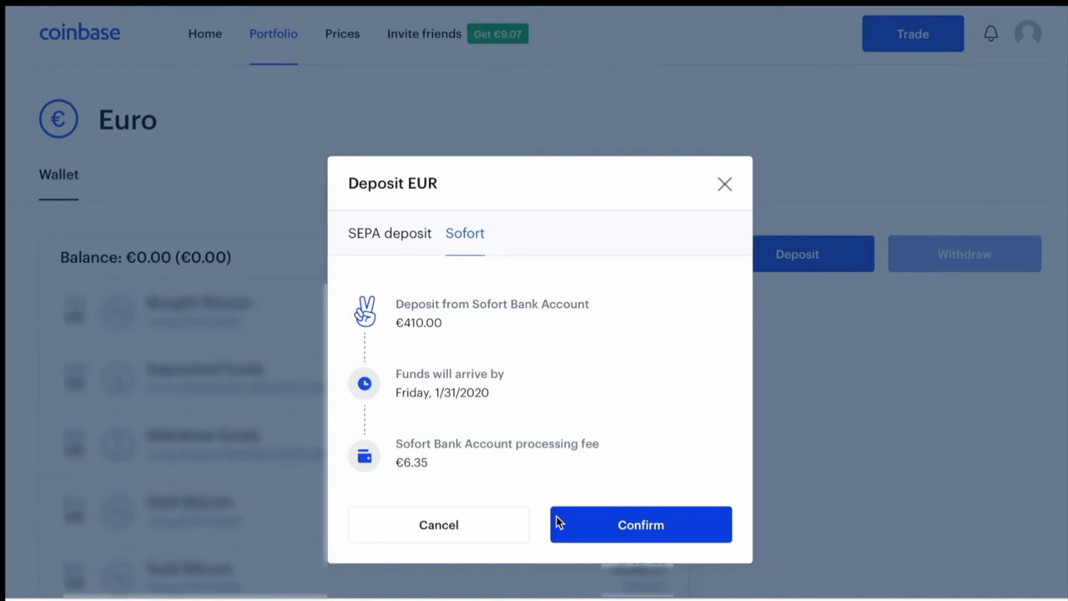
mouse_move(493, 507)
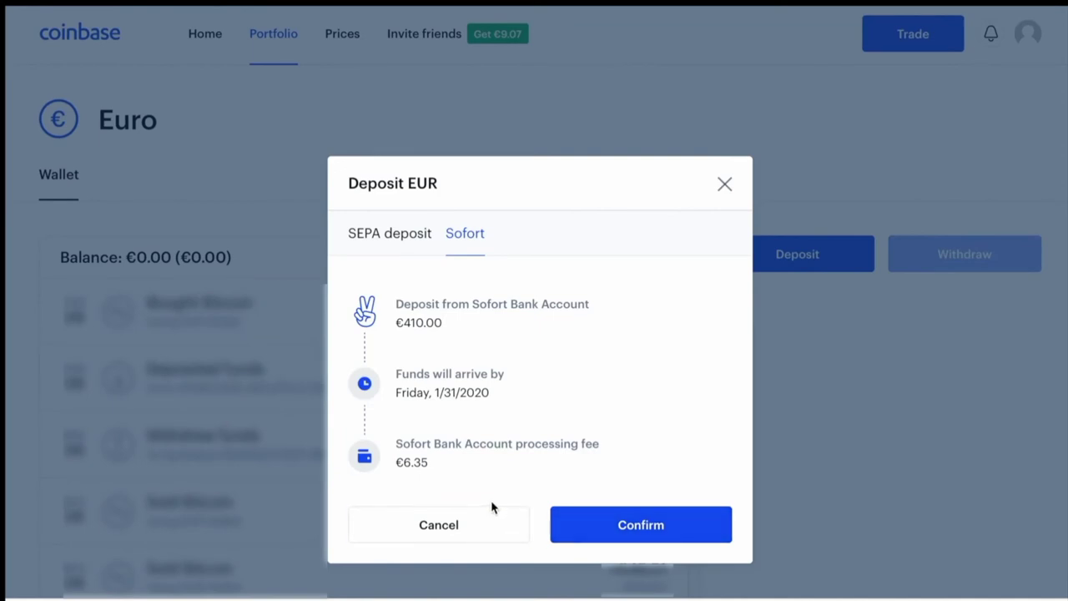
Step: Check the SEPA deposit option, then confirm the €410.00 Sofort deposit into the Euro wallet
left_click(641, 525)
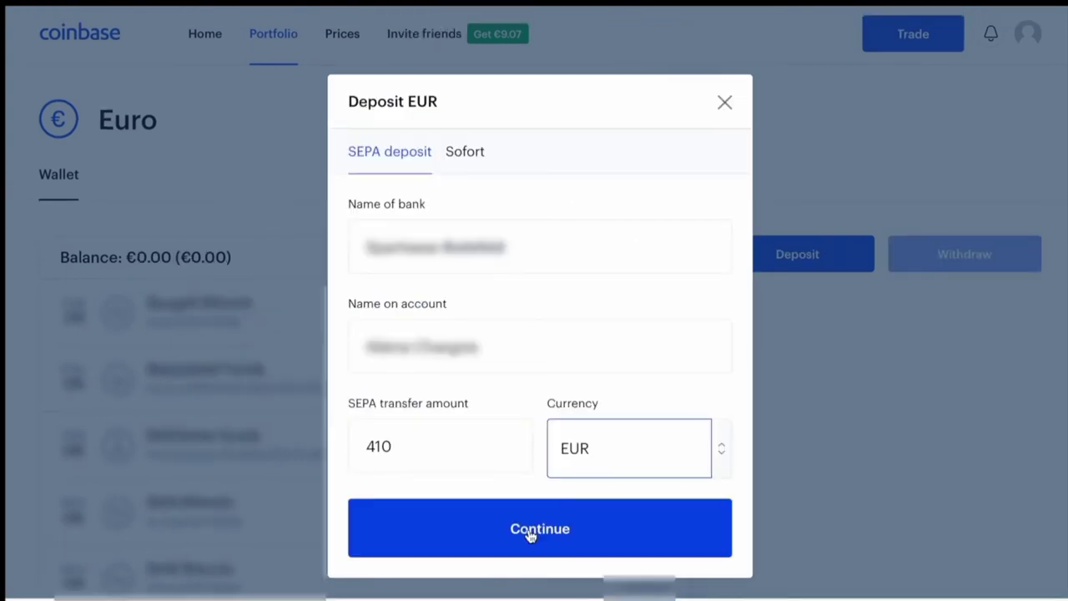
left_click(540, 528)
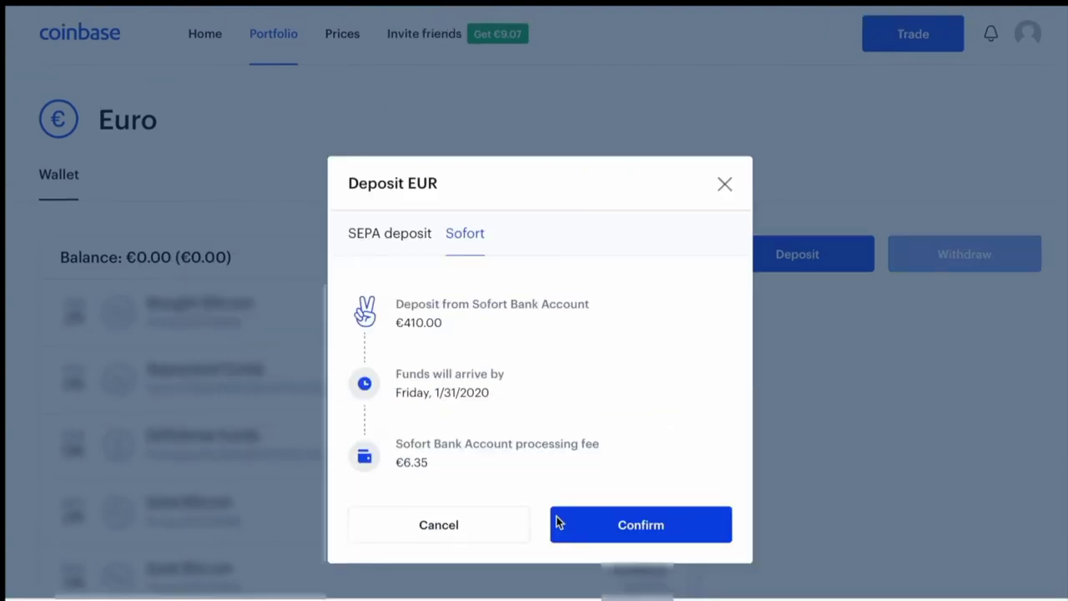
mouse_move(541, 523)
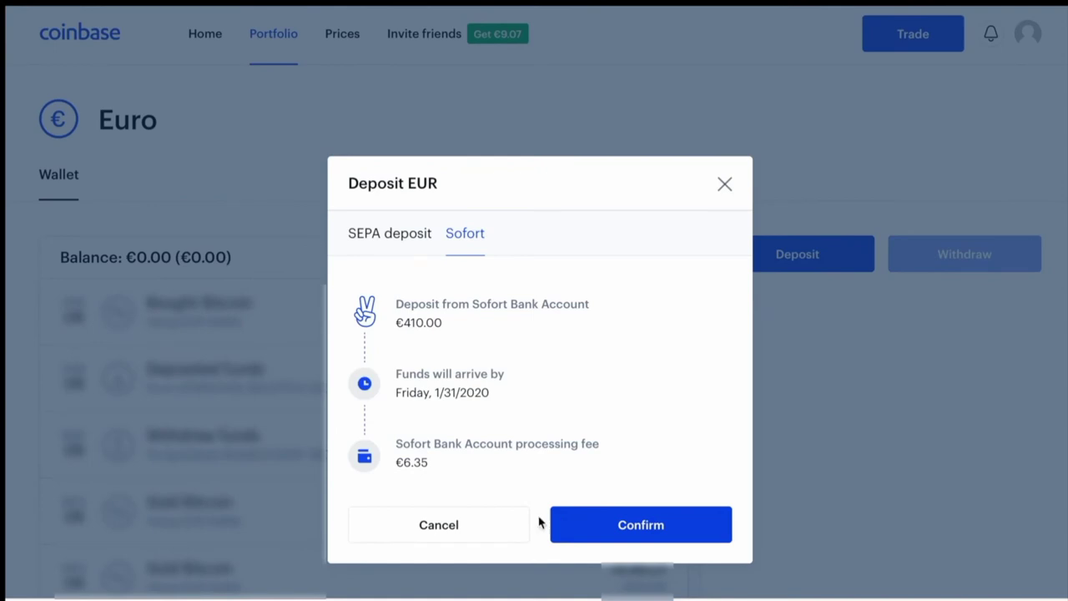
mouse_move(491, 506)
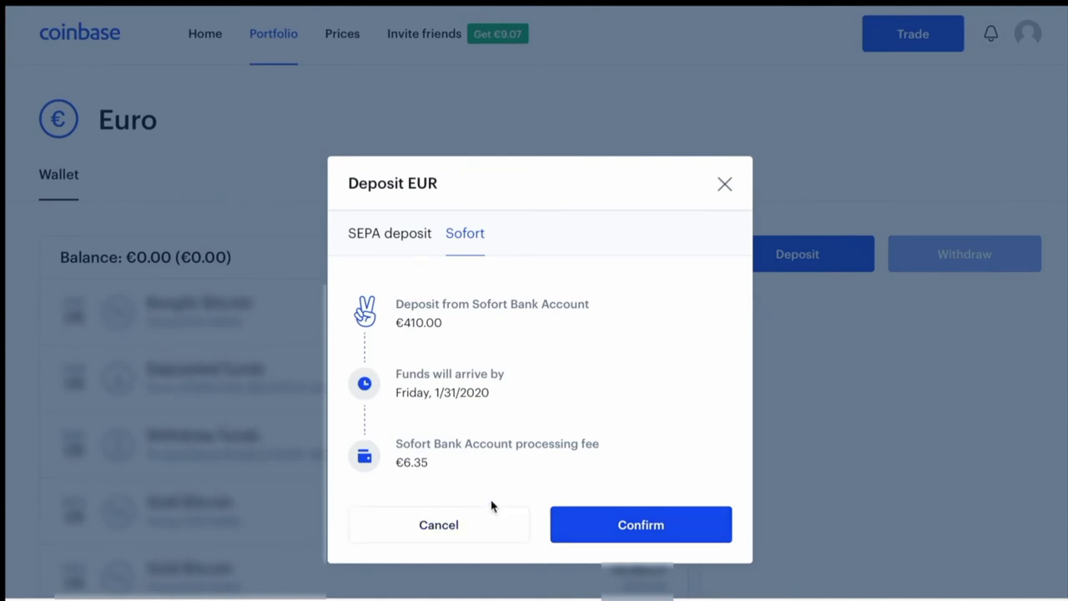
left_click(641, 524)
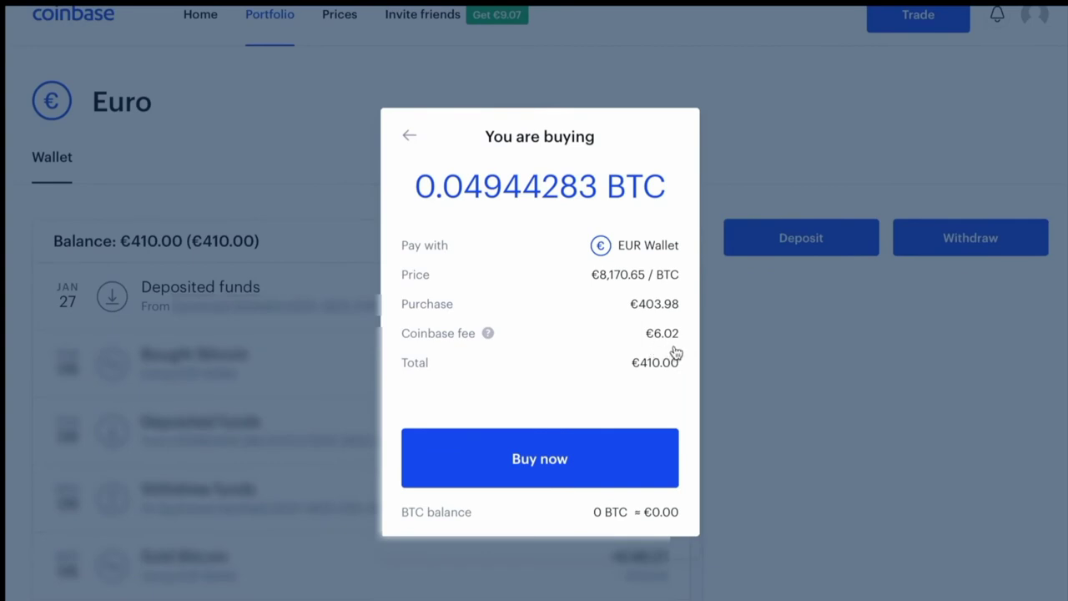
mouse_move(617, 321)
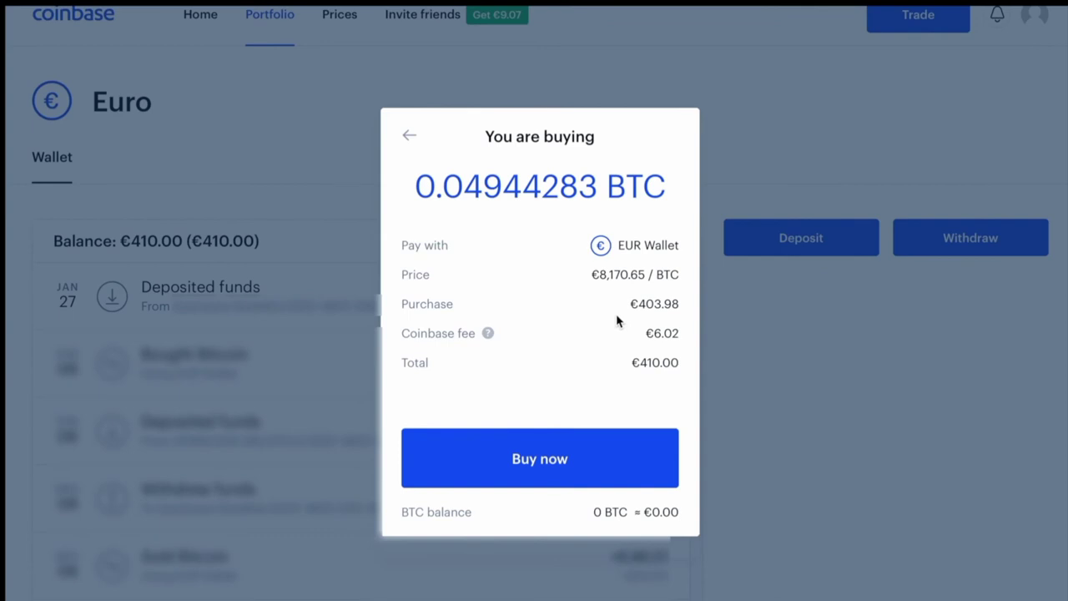
mouse_move(644, 321)
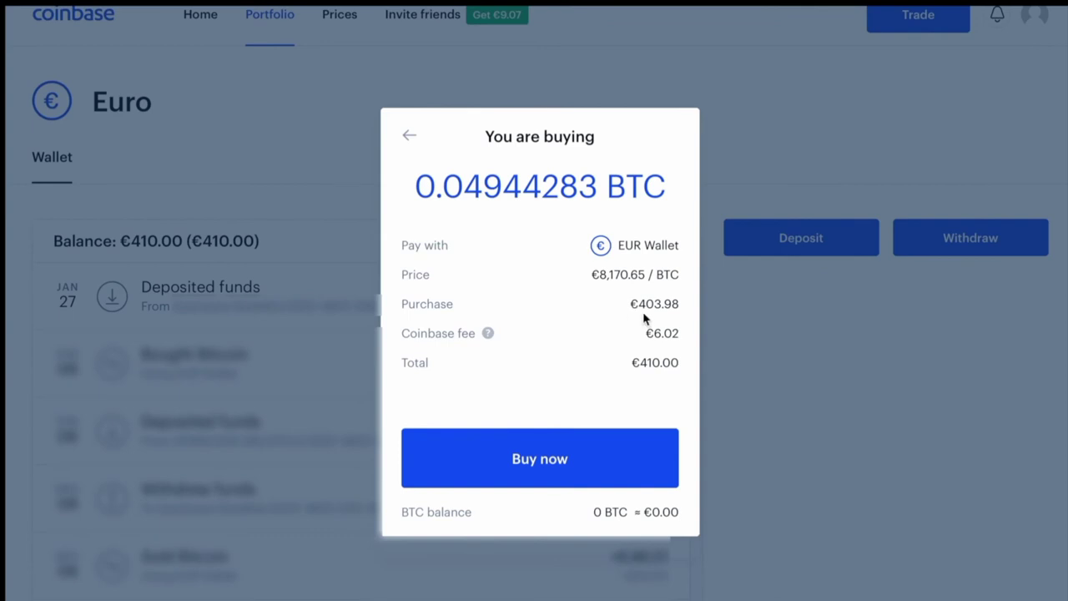
mouse_move(664, 364)
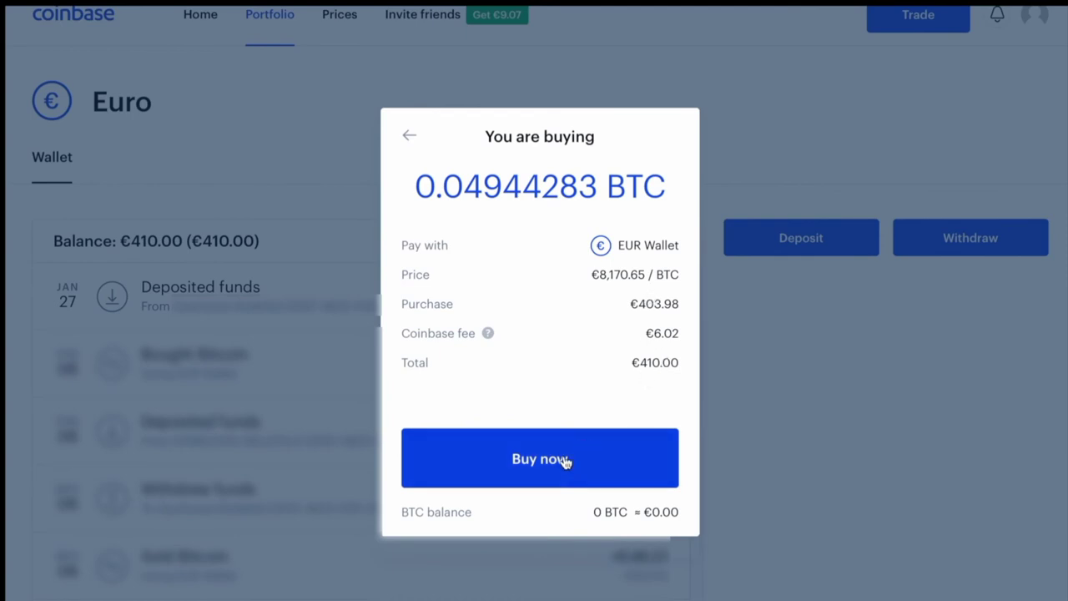
mouse_move(551, 467)
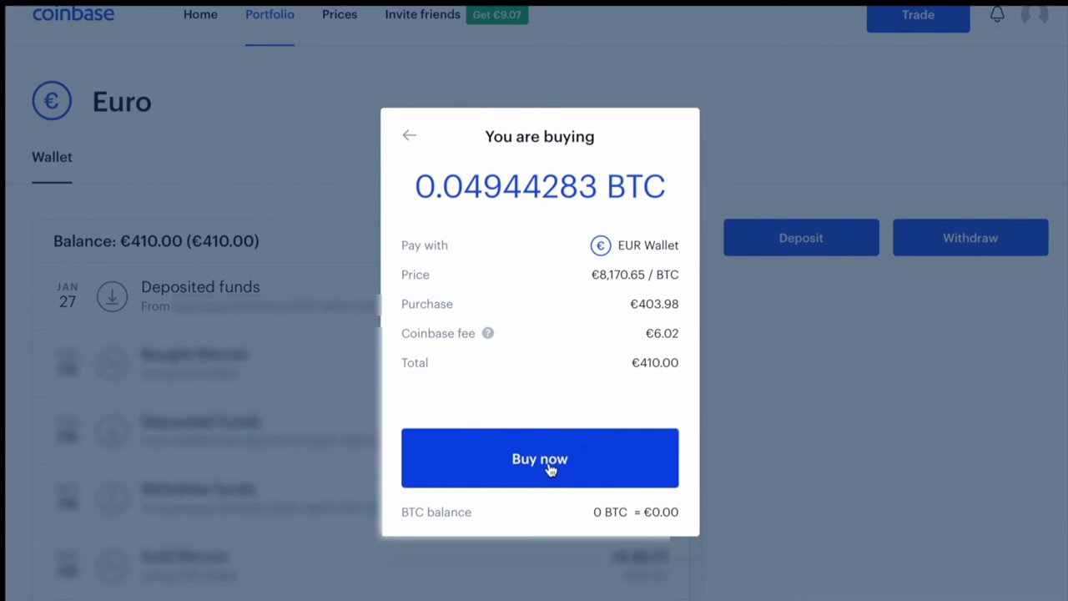
mouse_move(655, 350)
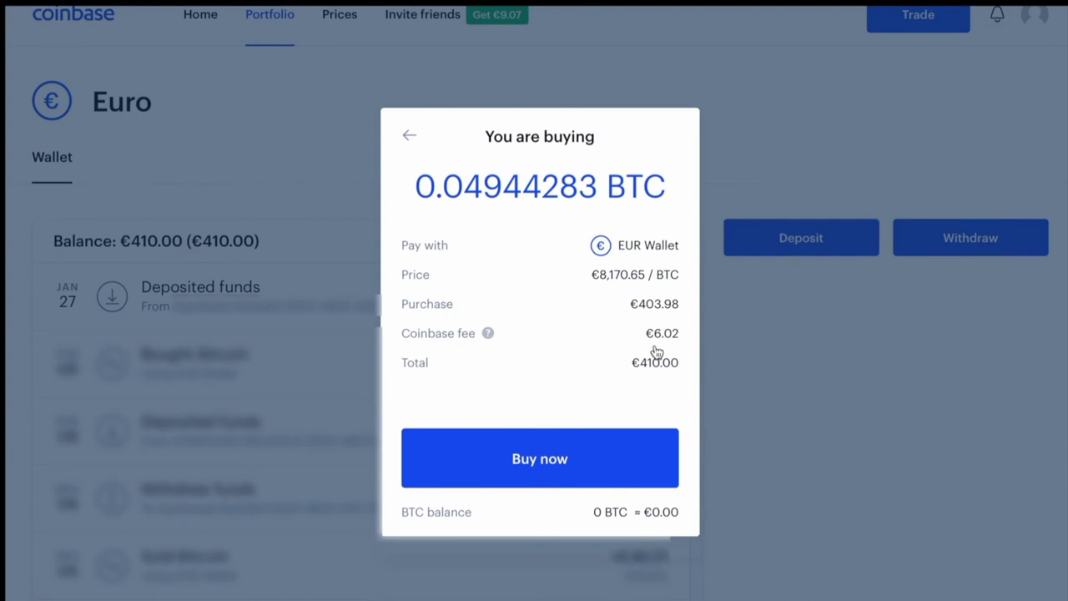
mouse_move(558, 317)
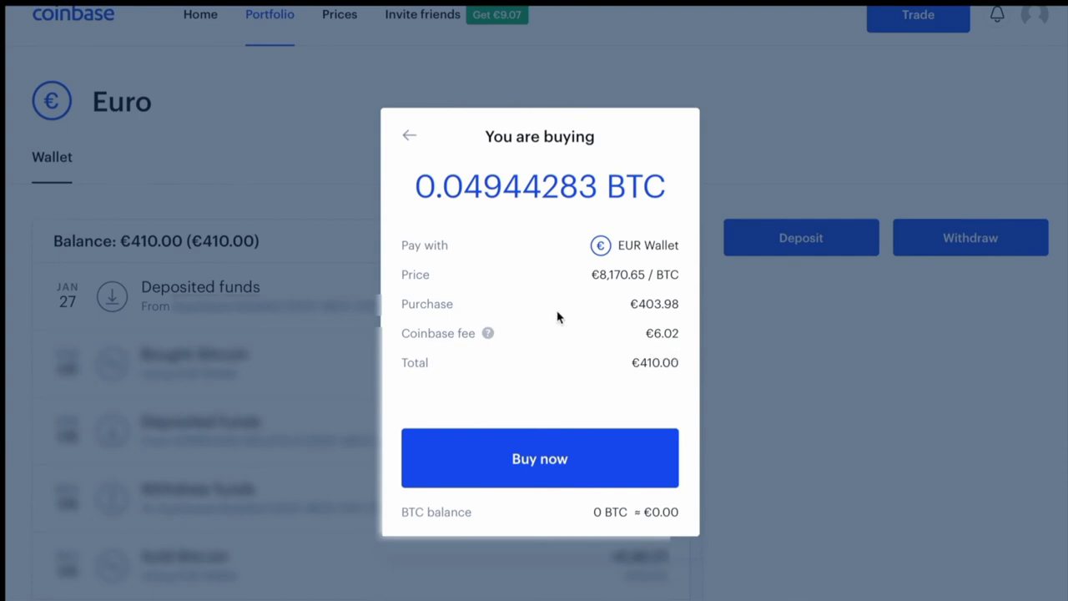
mouse_move(645, 320)
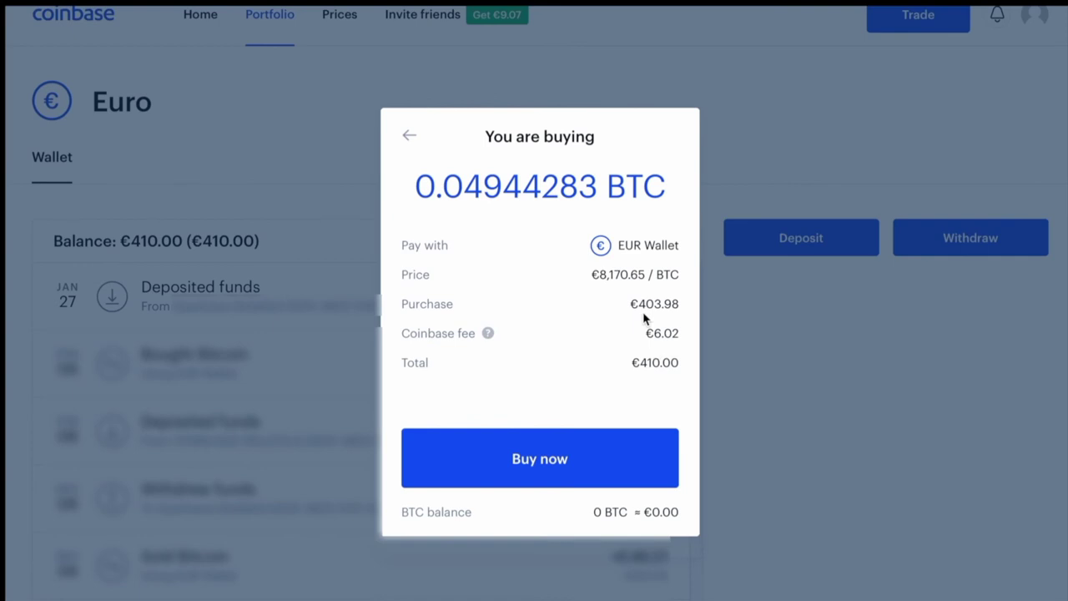
mouse_move(661, 321)
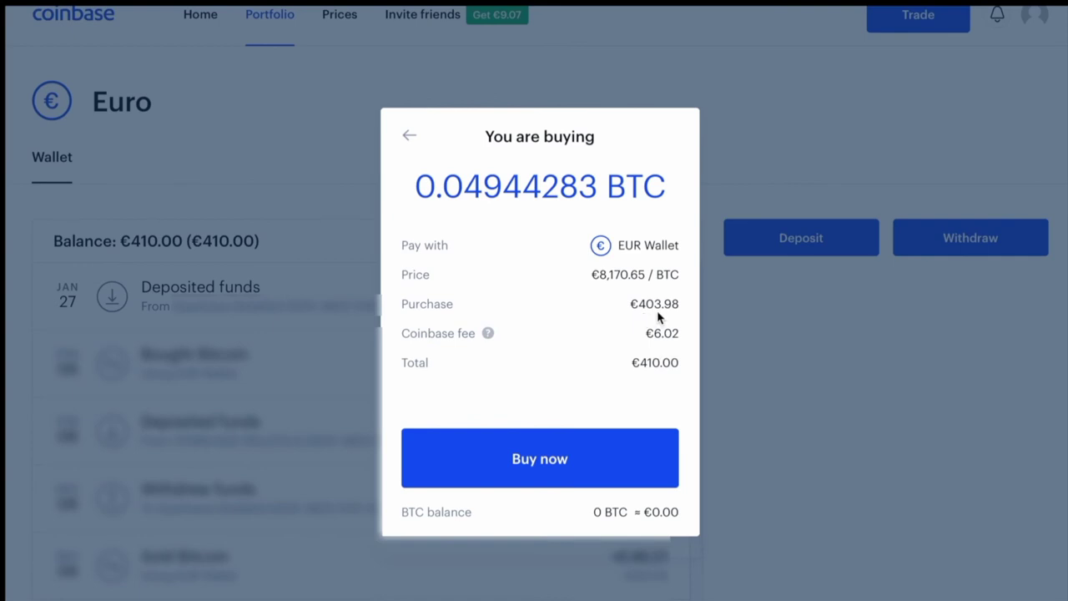
mouse_move(676, 320)
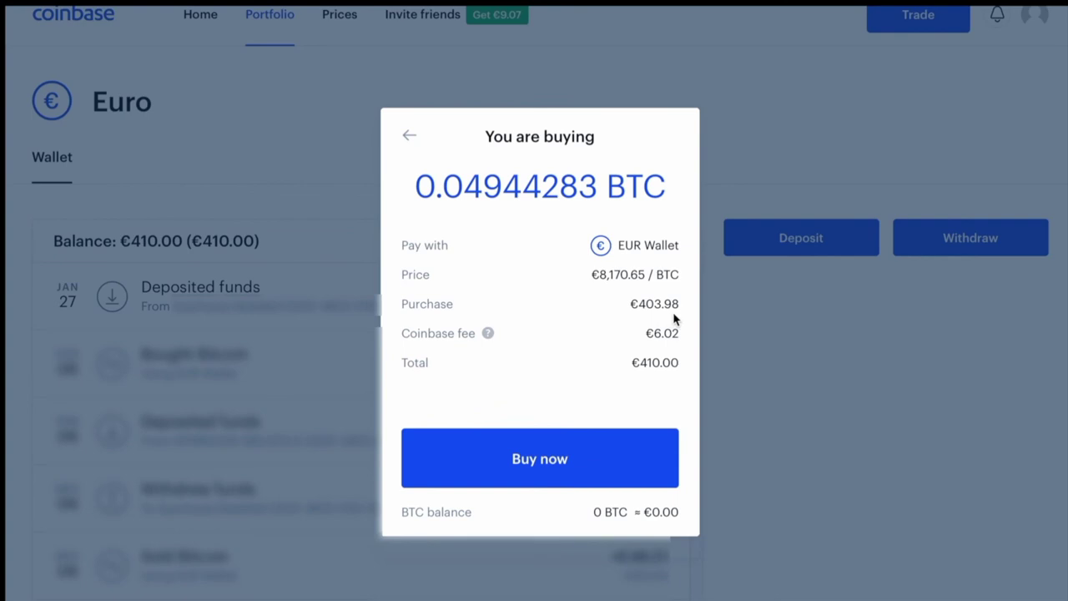
mouse_move(641, 360)
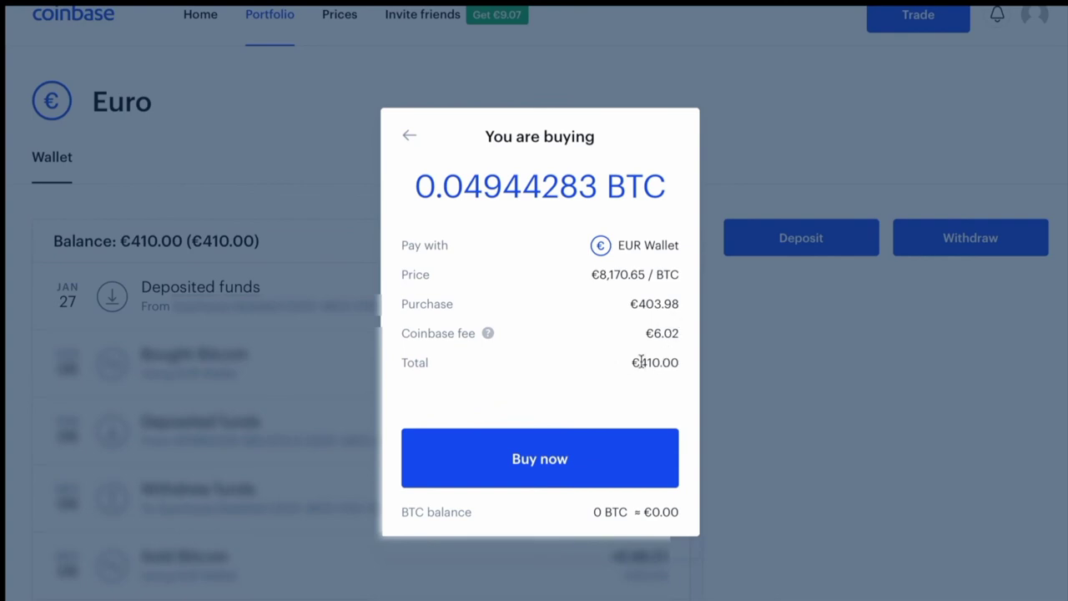
mouse_move(659, 362)
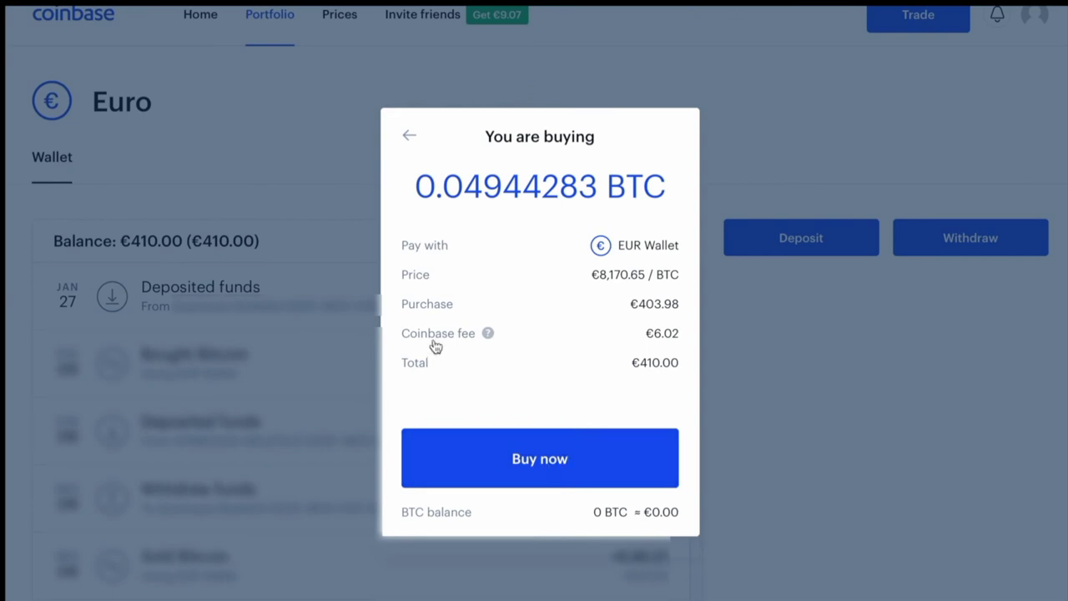
mouse_move(655, 350)
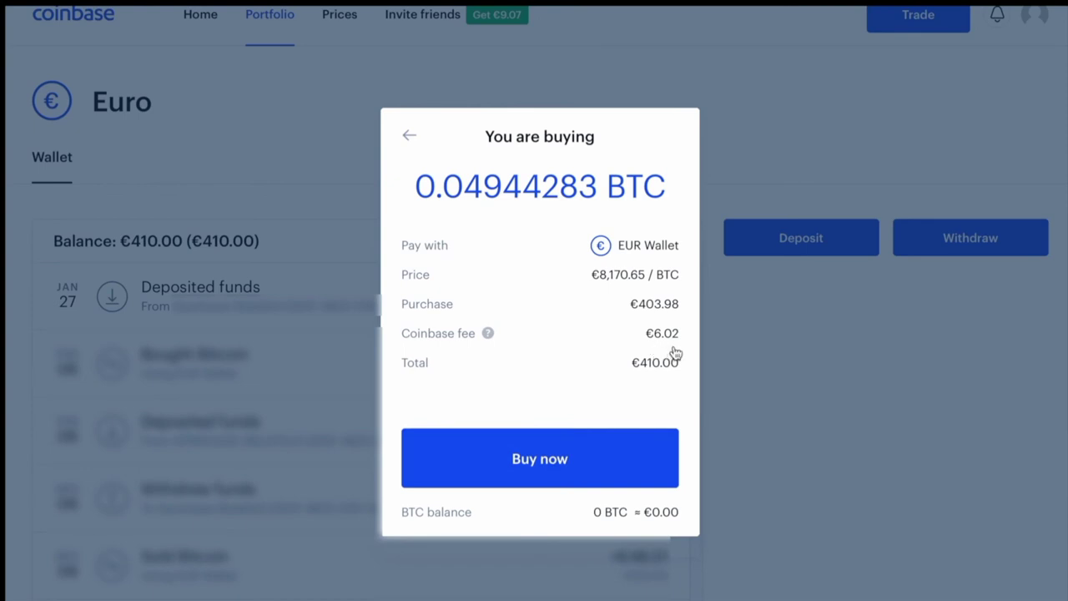
mouse_move(620, 324)
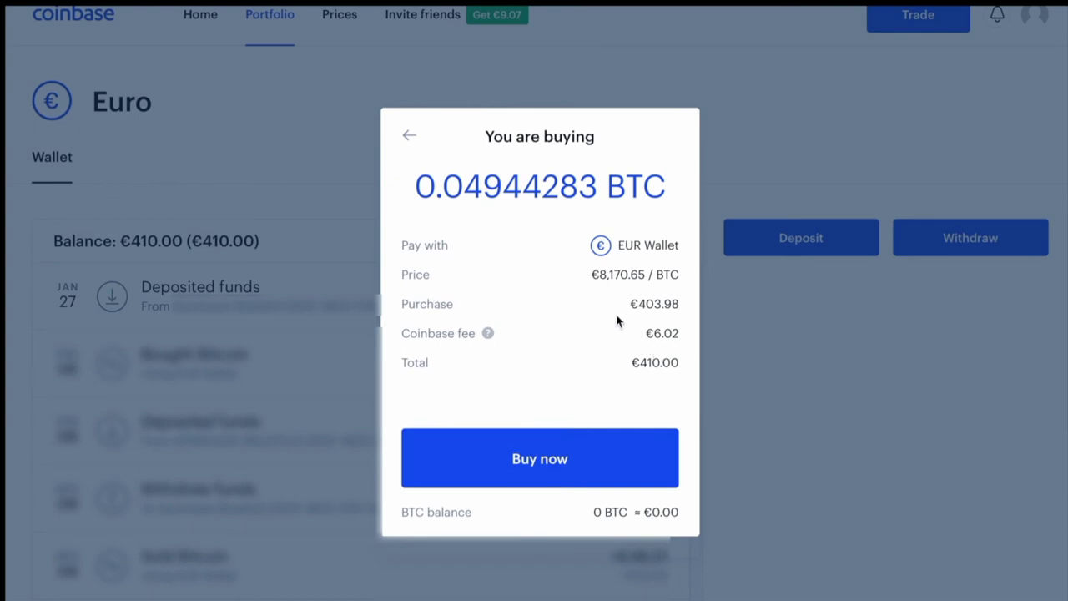
mouse_move(644, 321)
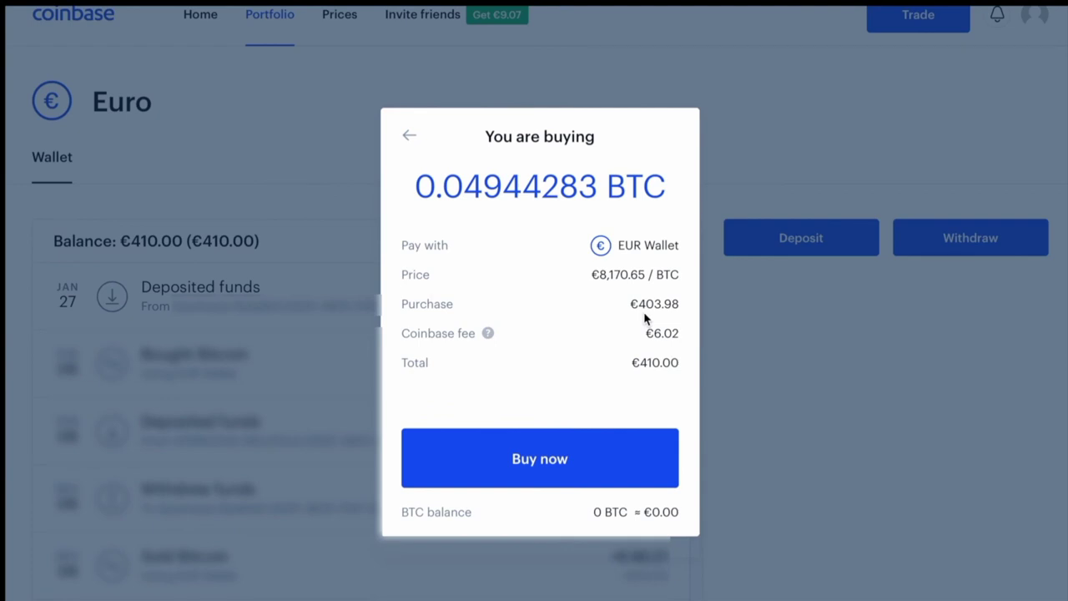
Step: Confirm the purchase of 0.04944283 BTC for the €410.00 total with Buy now
left_click(539, 457)
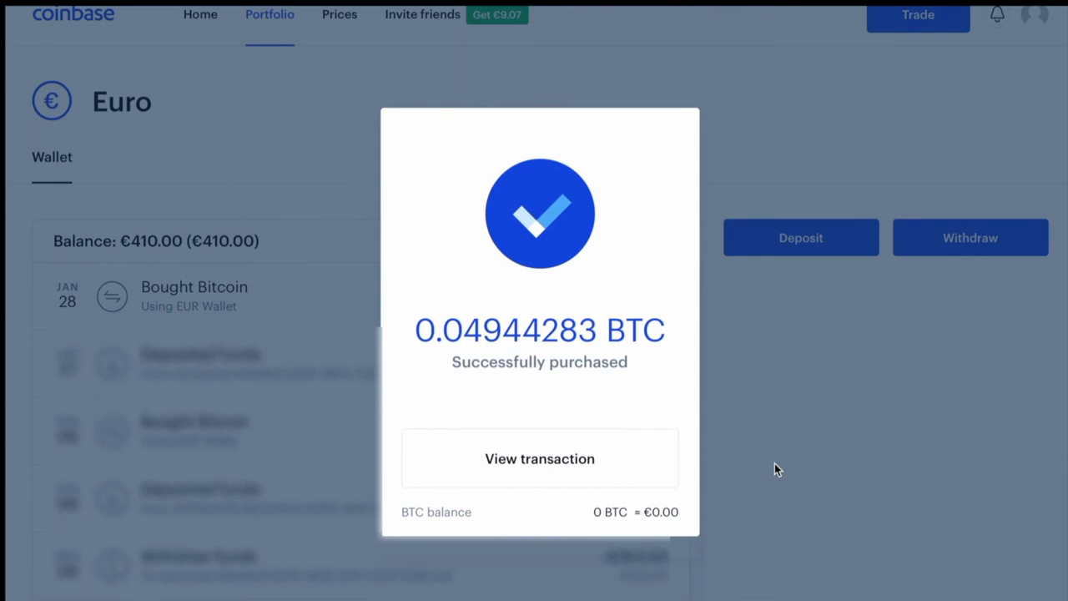
Step: View the Jan 28 Bought Bitcoin transaction (+0.0494 BTC) and read through the emailed purchase receipt
left_click(541, 457)
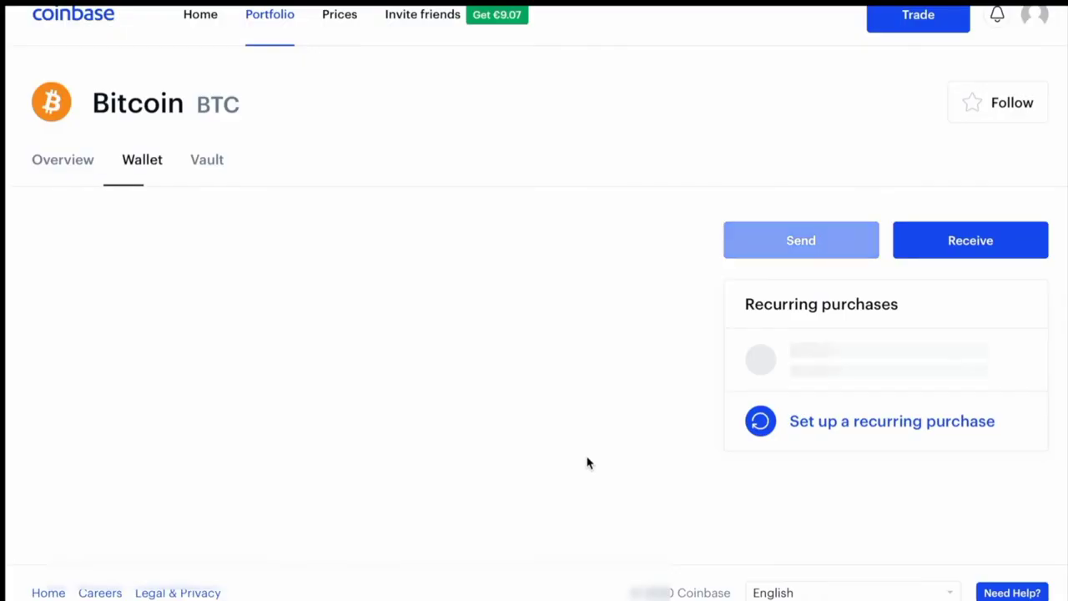
left_click(998, 102)
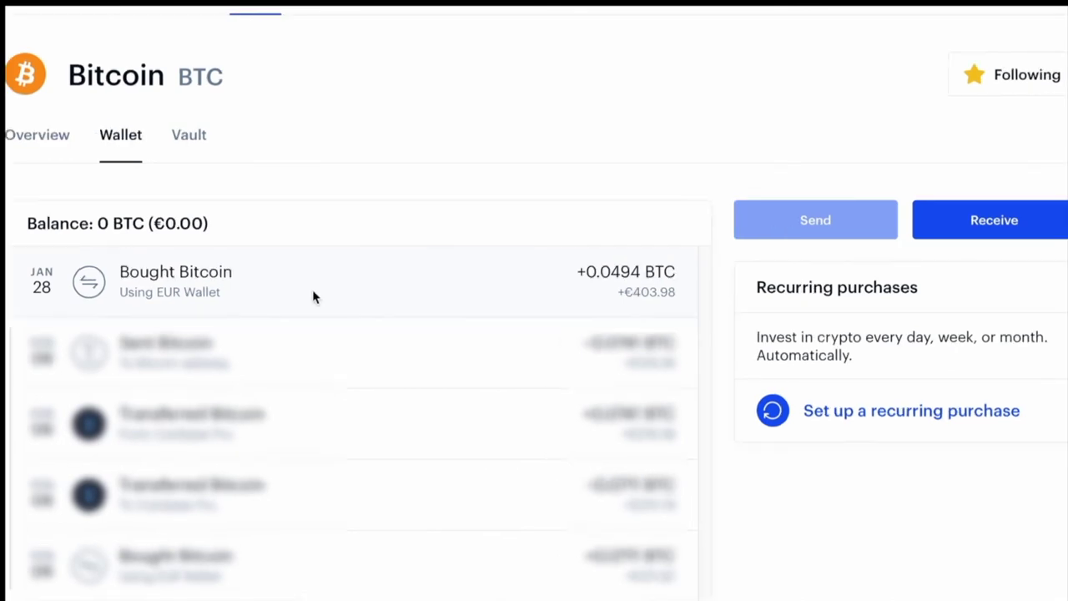
mouse_move(230, 287)
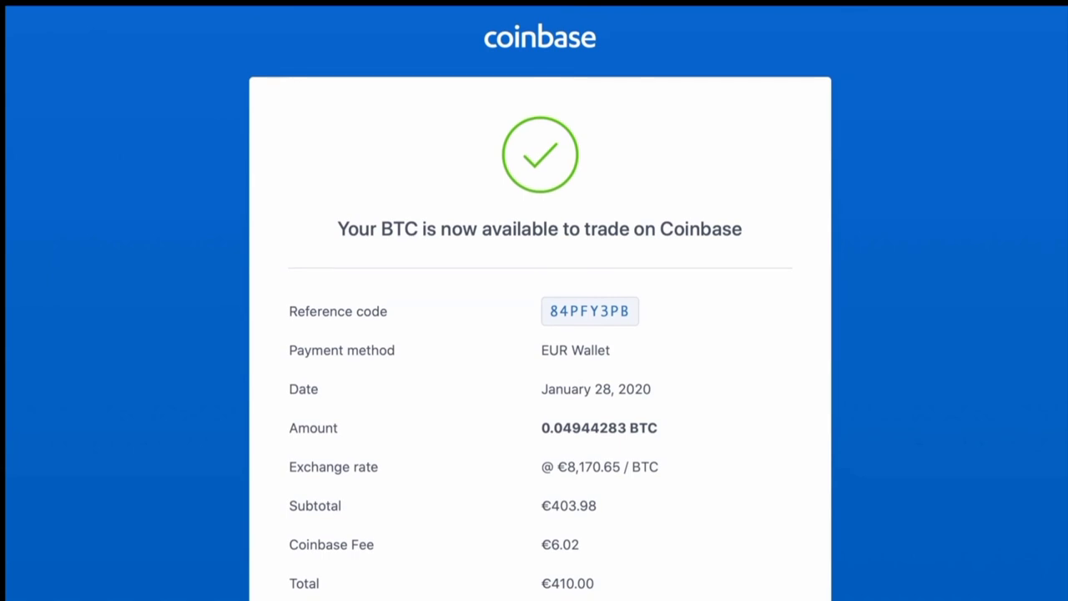
scroll("down", 3)
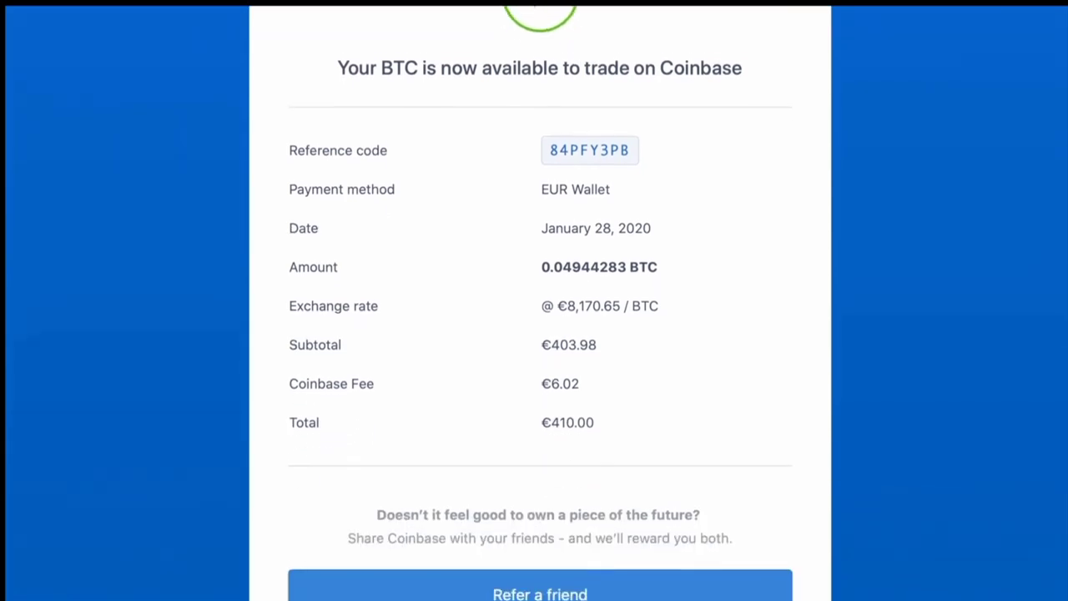
scroll("down", 3)
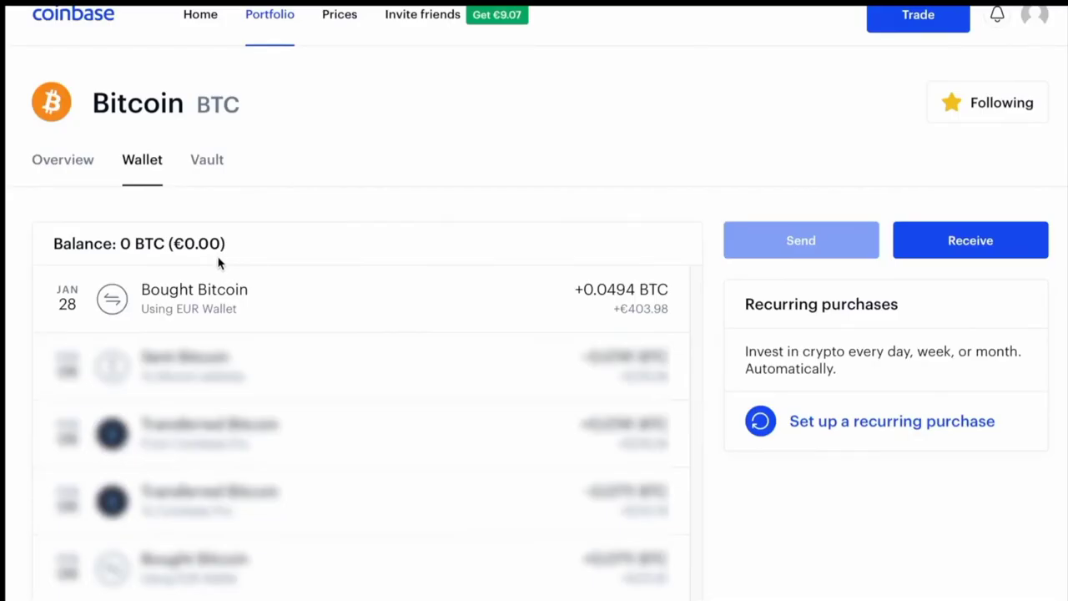
mouse_move(611, 108)
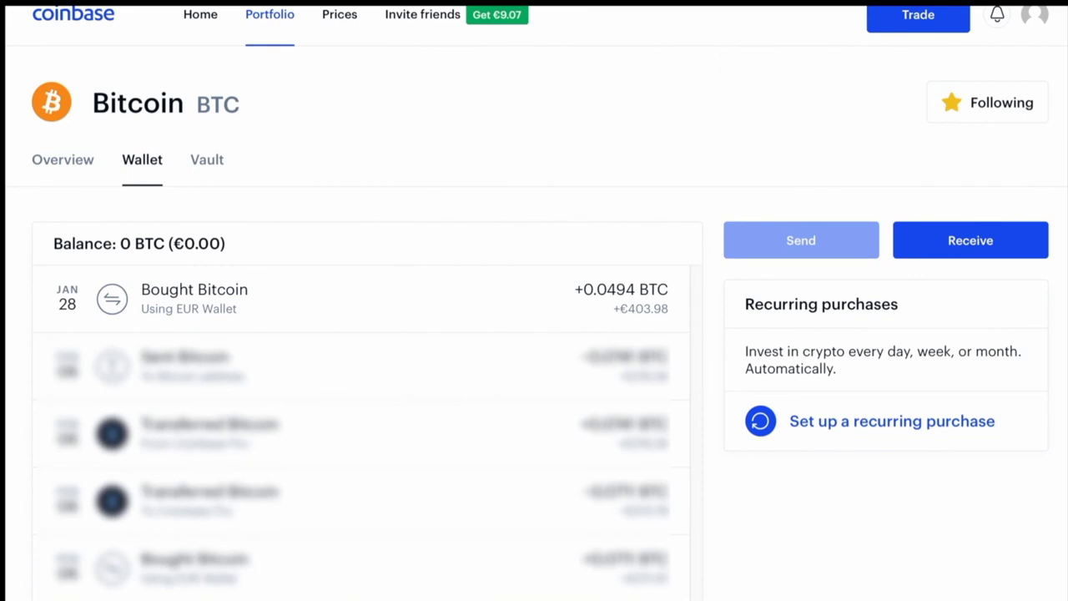
Step: Reload the Bitcoin wallet so the balance reads 0.04944283 BTC (€402.91)
left_click(989, 102)
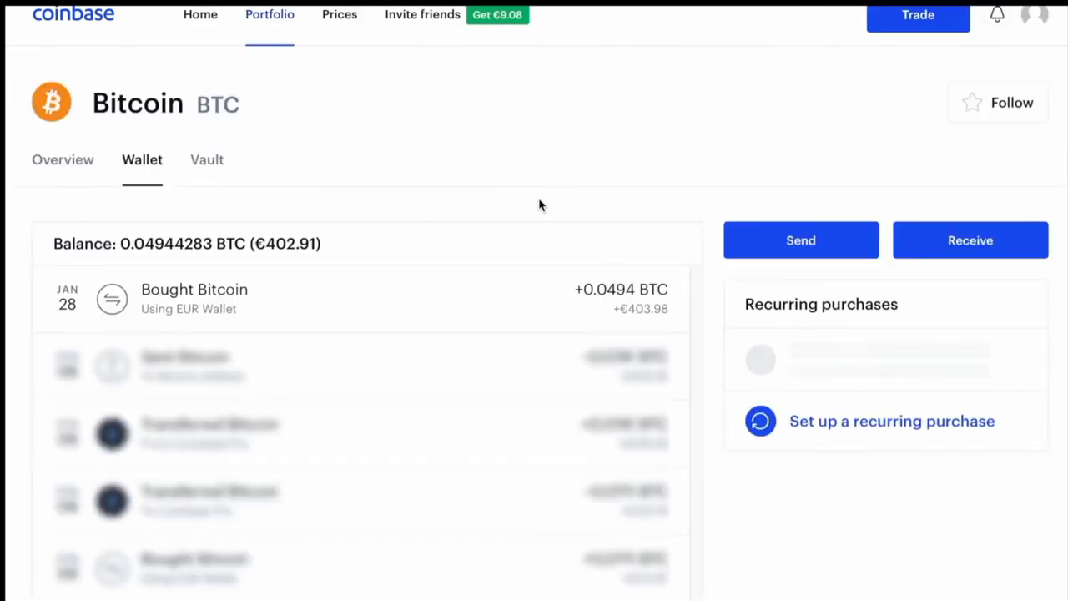
left_click(998, 102)
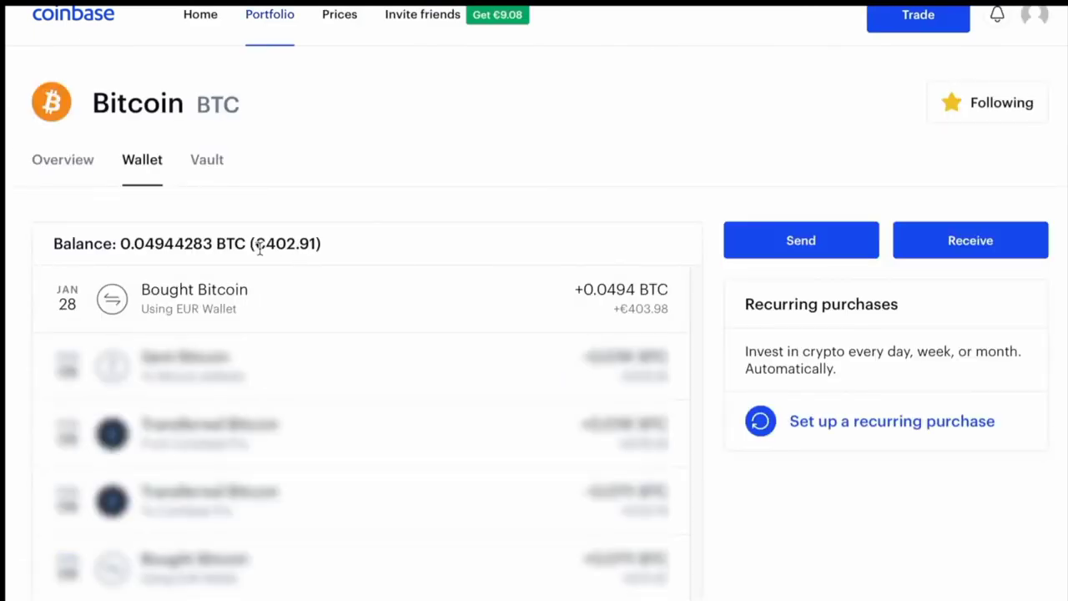
mouse_move(314, 259)
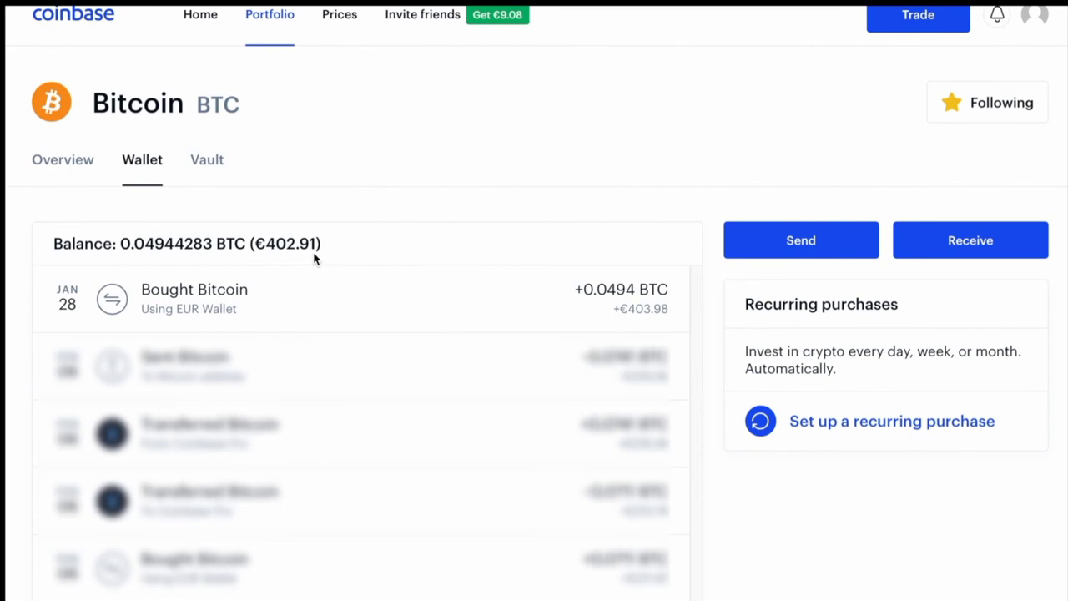